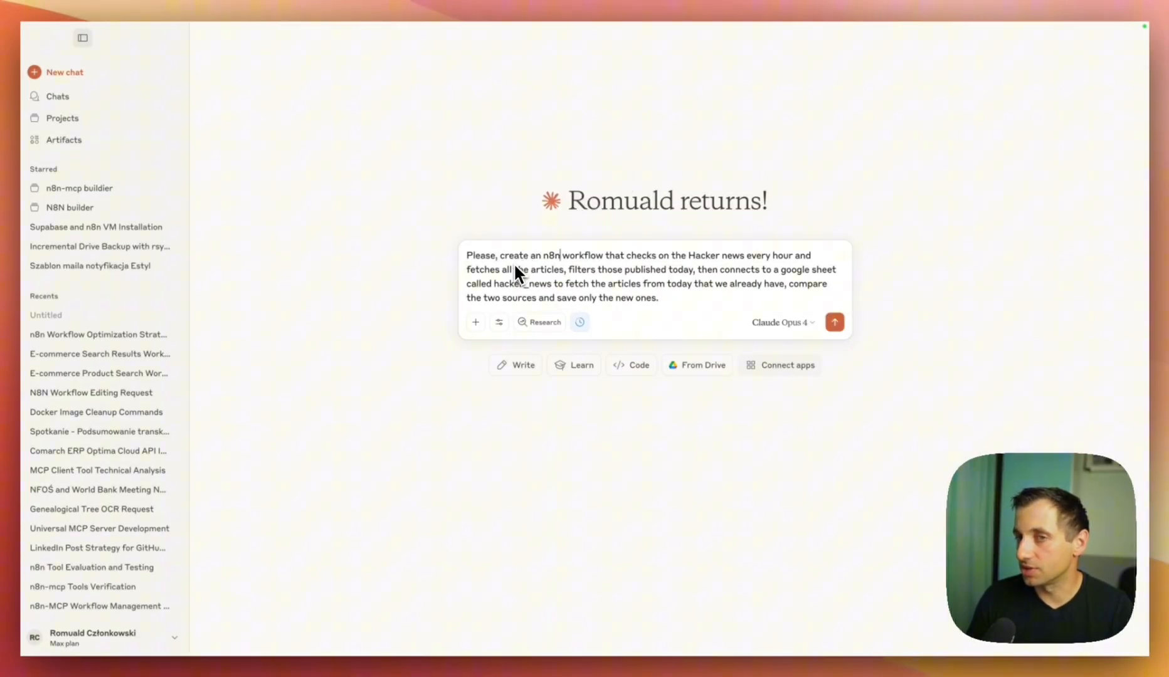
pyautogui.moveTo(606, 226)
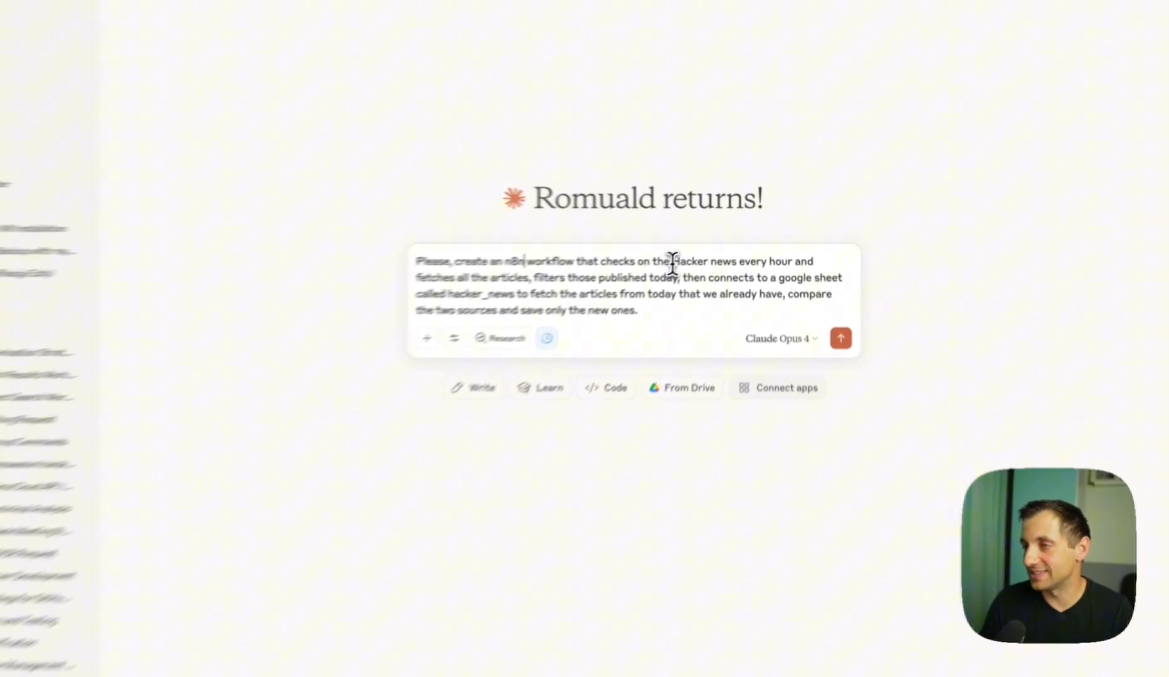
# Highlight the hourly Hacker News check phrase and send the workflow request to Claude.
pyautogui.moveTo(664, 261); pyautogui.dragTo(817, 273)
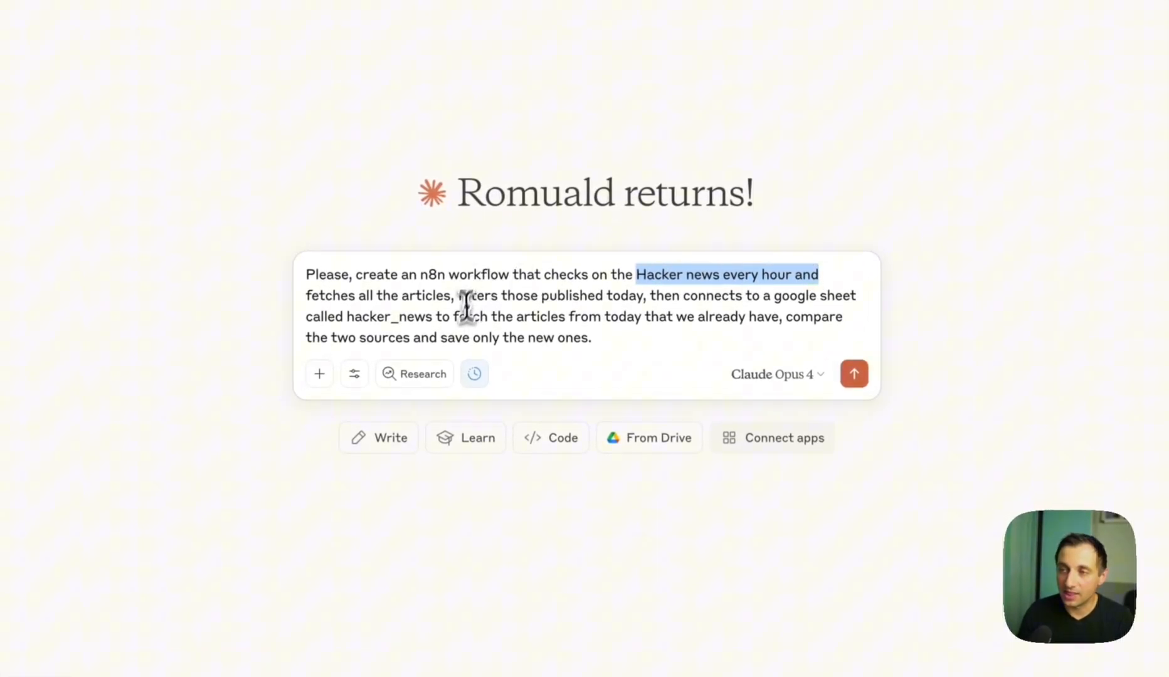
pyautogui.click(33, 25)
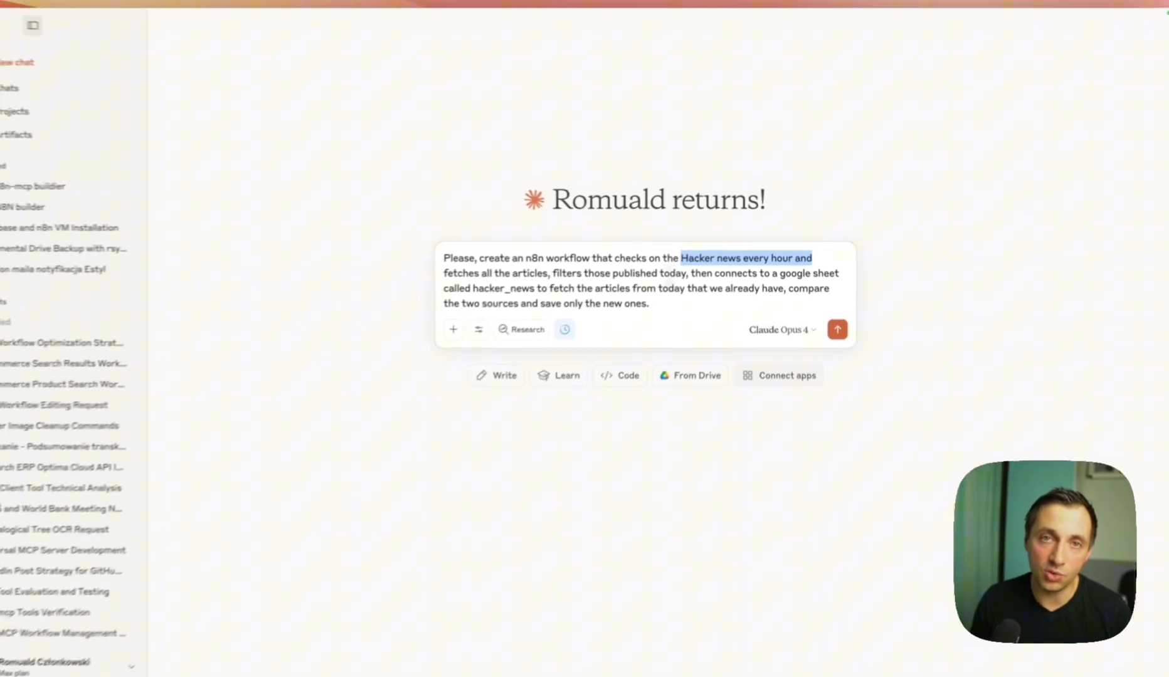
pyautogui.click(33, 25)
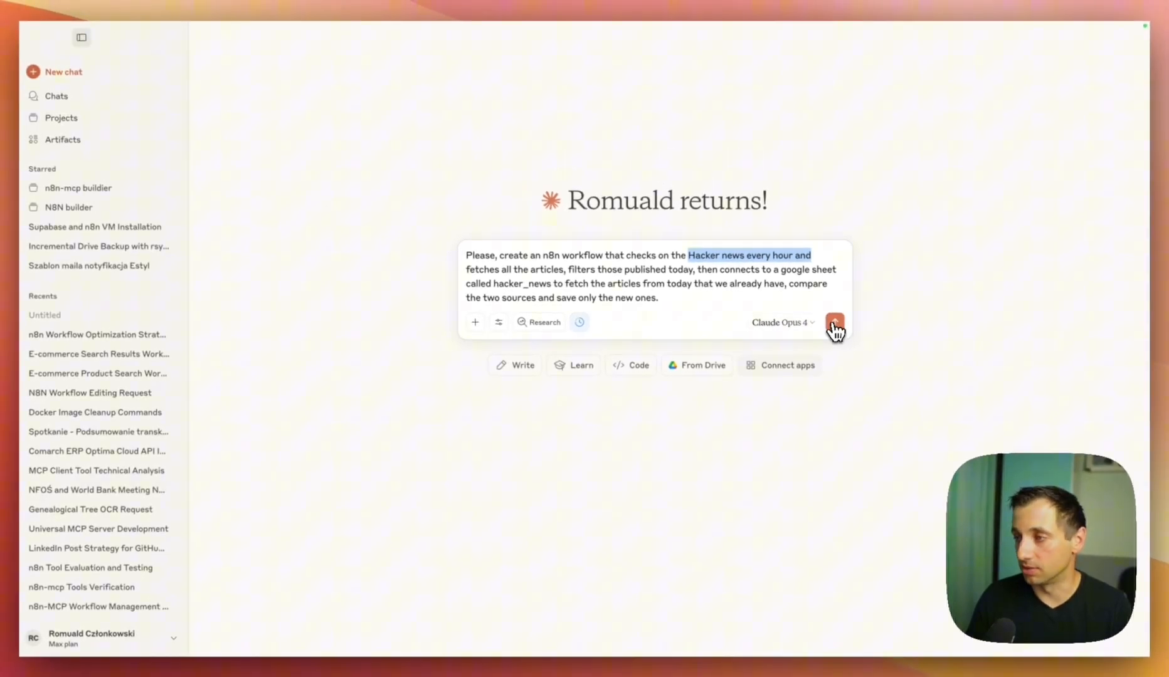
pyautogui.click(835, 322)
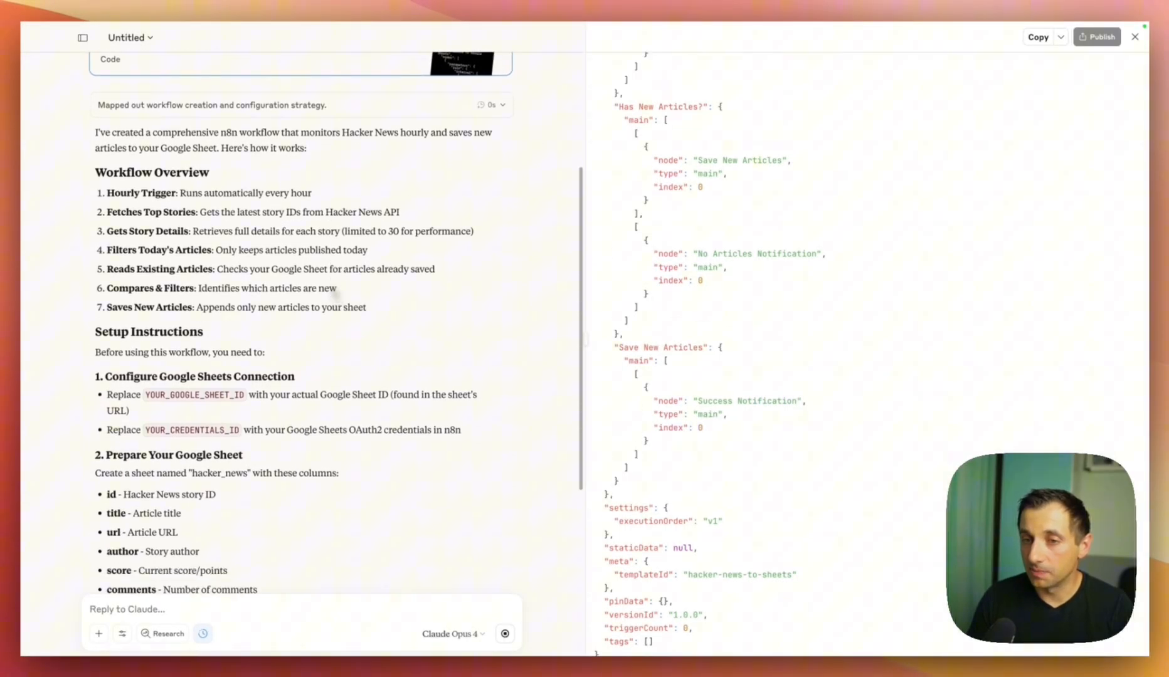
# Copy the generated Hacker News workflow JSON from Claude's code artifact.
pyautogui.scroll(-3)
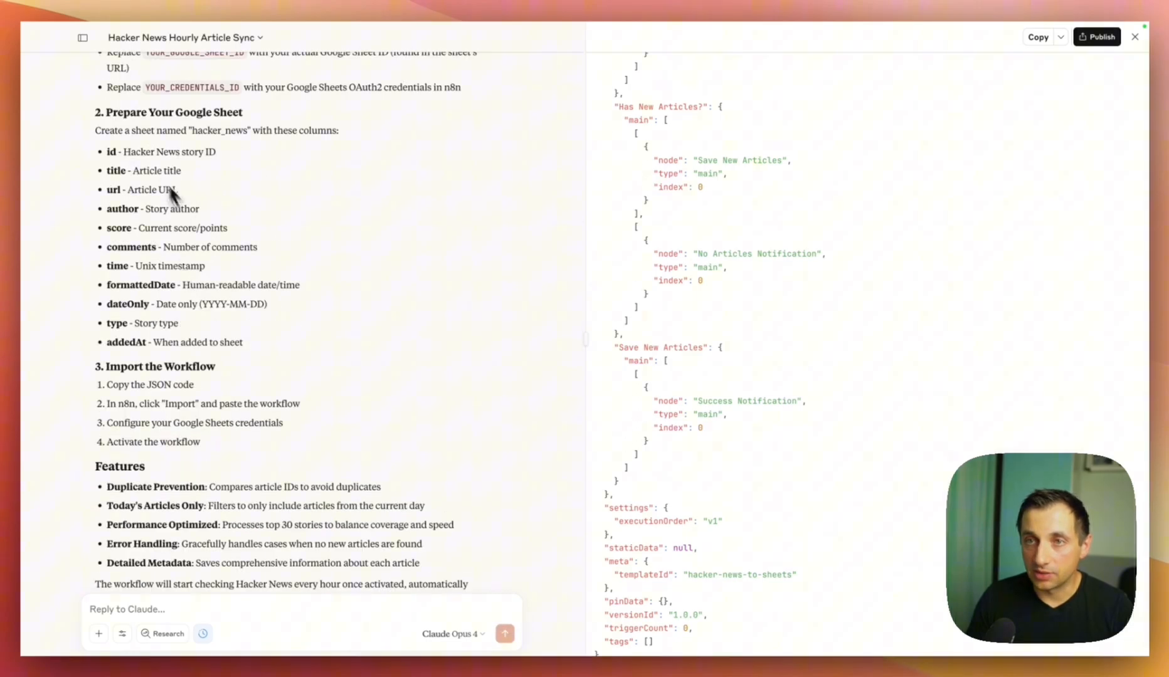
pyautogui.moveTo(472, 268)
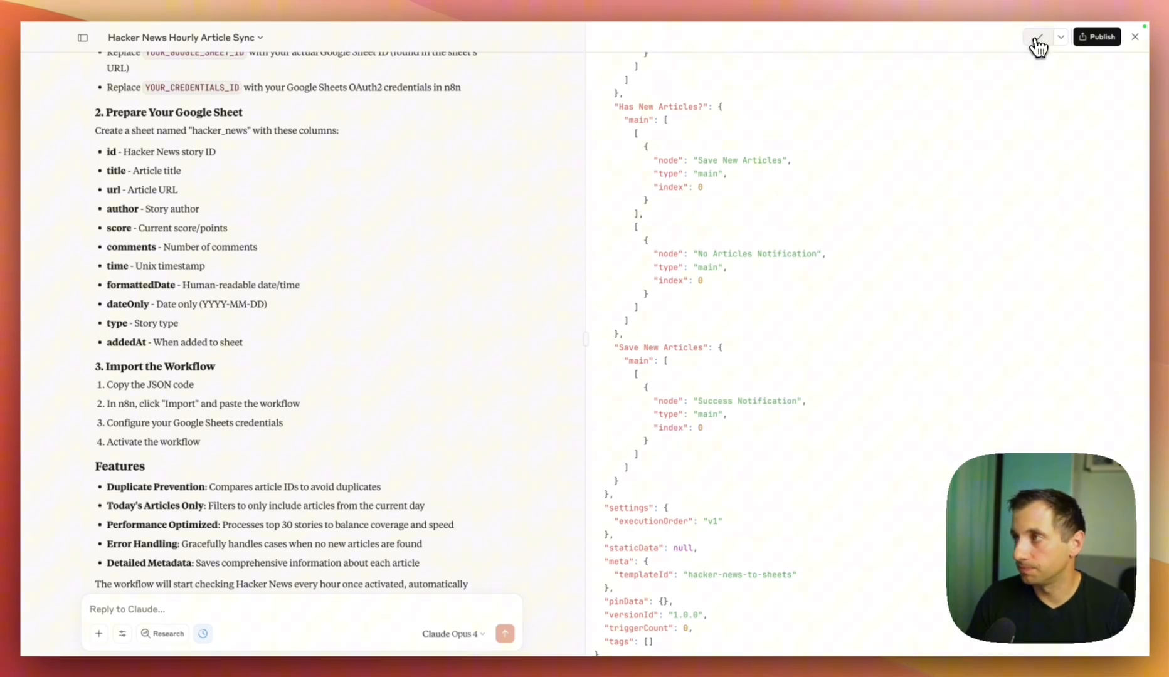
pyautogui.click(1035, 37)
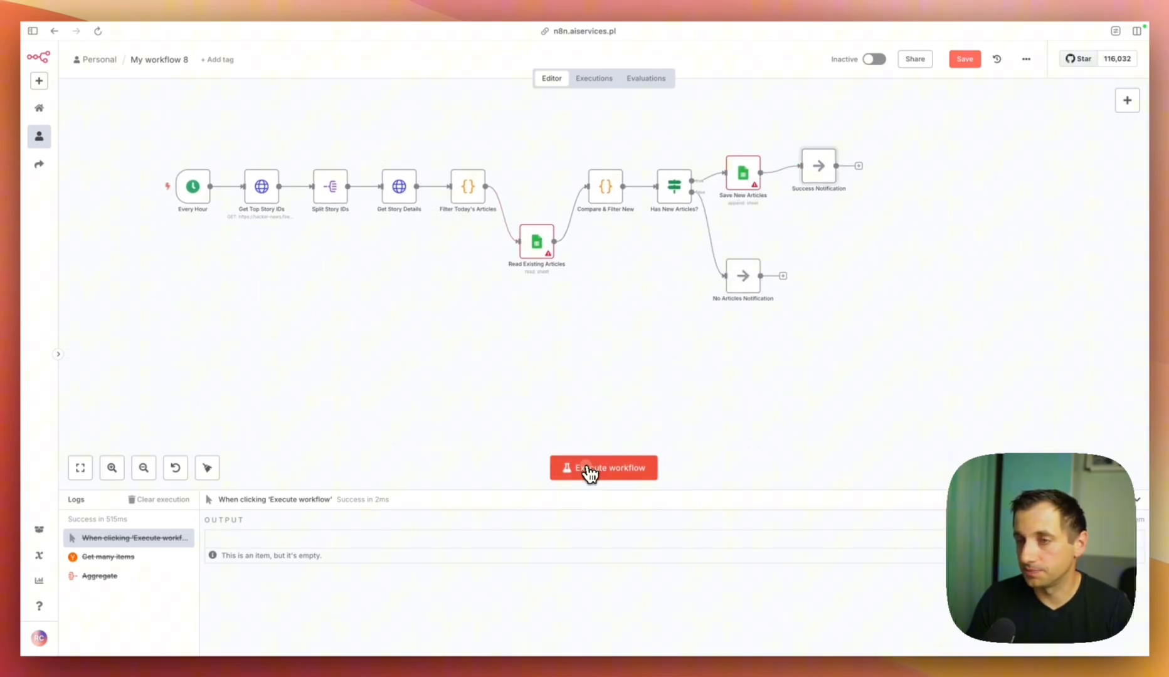
# Execute the imported Hacker News workflow in n8n as a test.
pyautogui.click(603, 467)
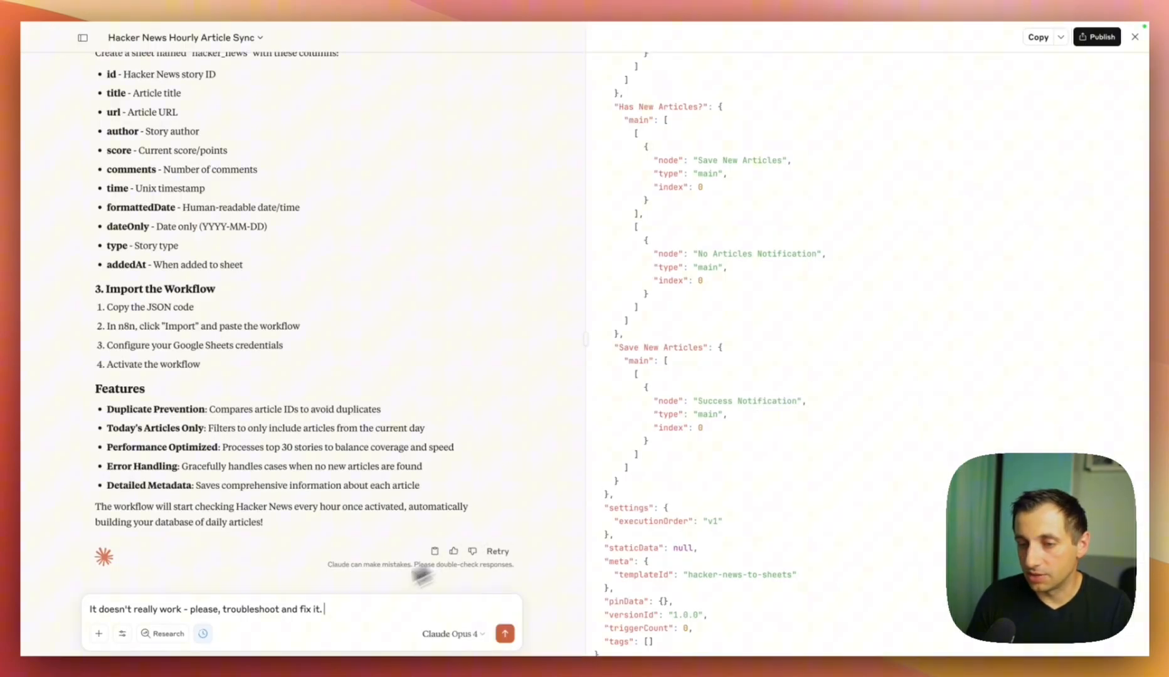
# Select and copy the whole original Hacker News workflow request from the earlier chat.
pyautogui.click(504, 633)
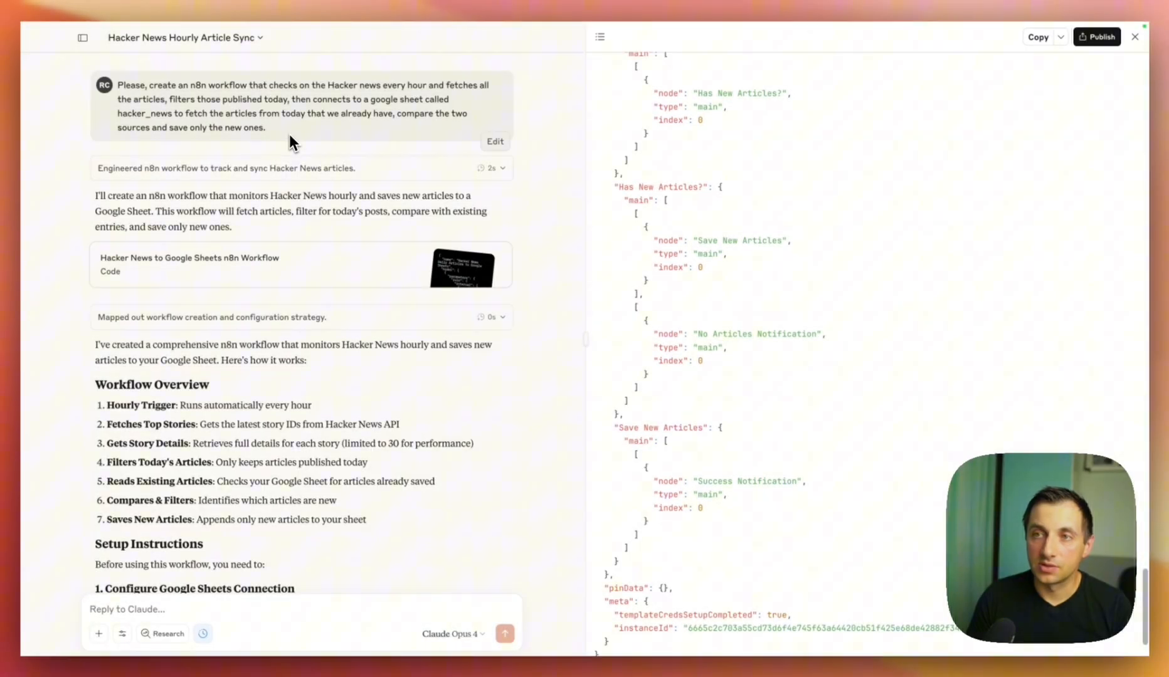
pyautogui.moveTo(117, 84); pyautogui.dragTo(264, 127)
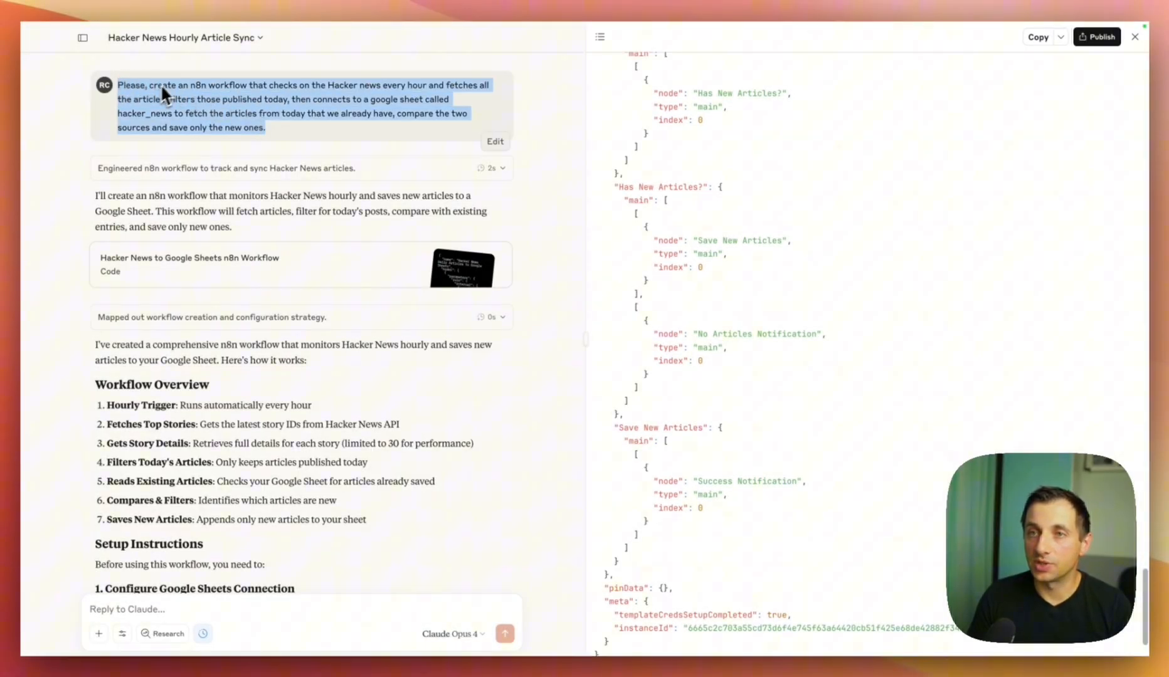
pyautogui.click(83, 37)
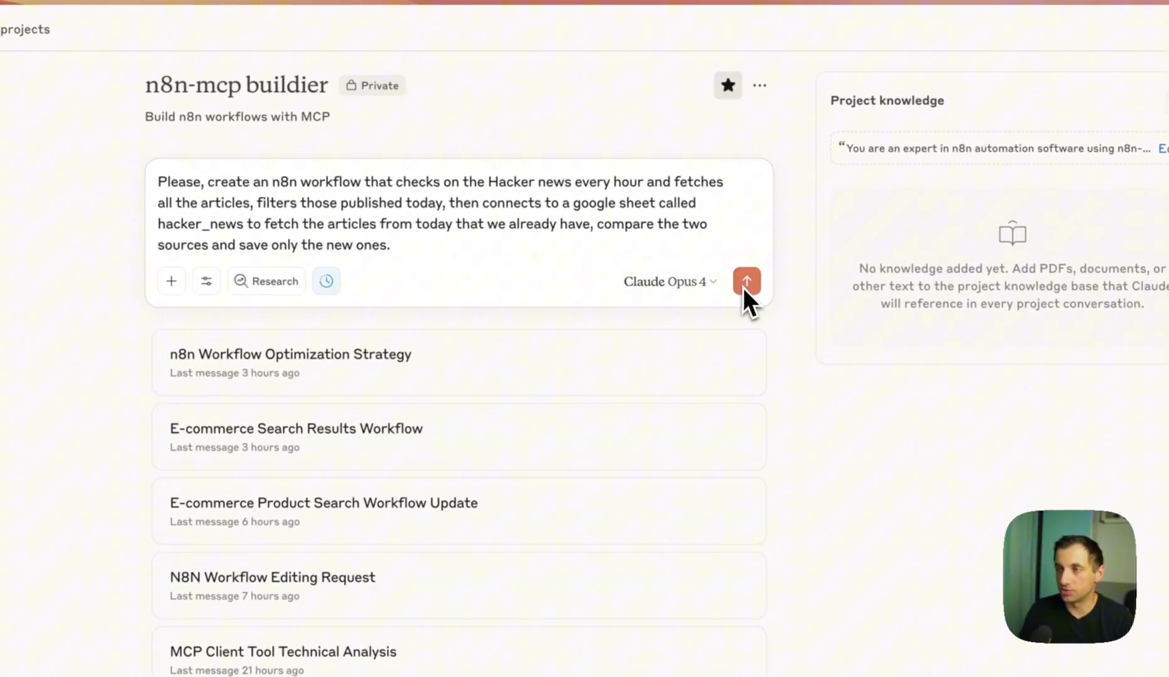
# Send the pasted workflow request in the n8n-mcp builder project chat.
pyautogui.click(746, 281)
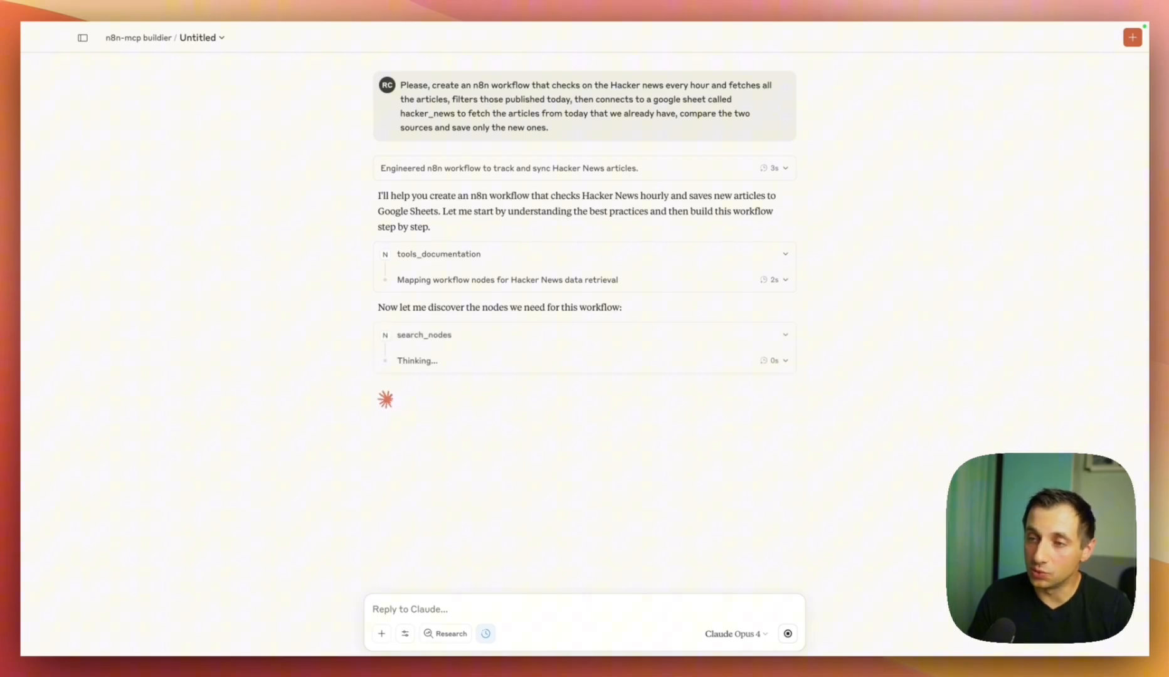
# Scroll through Claude's n8n tool calls as it searches nodes, validates and creates the workflow.
pyautogui.scroll(-3)
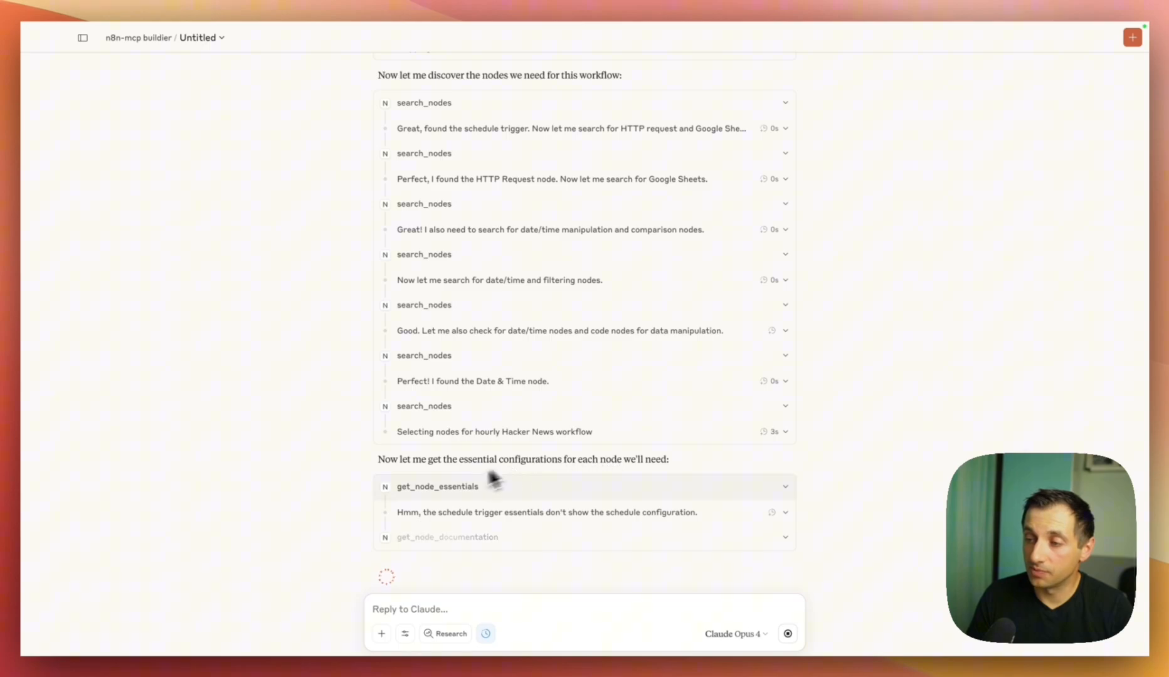
pyautogui.scroll(-3)
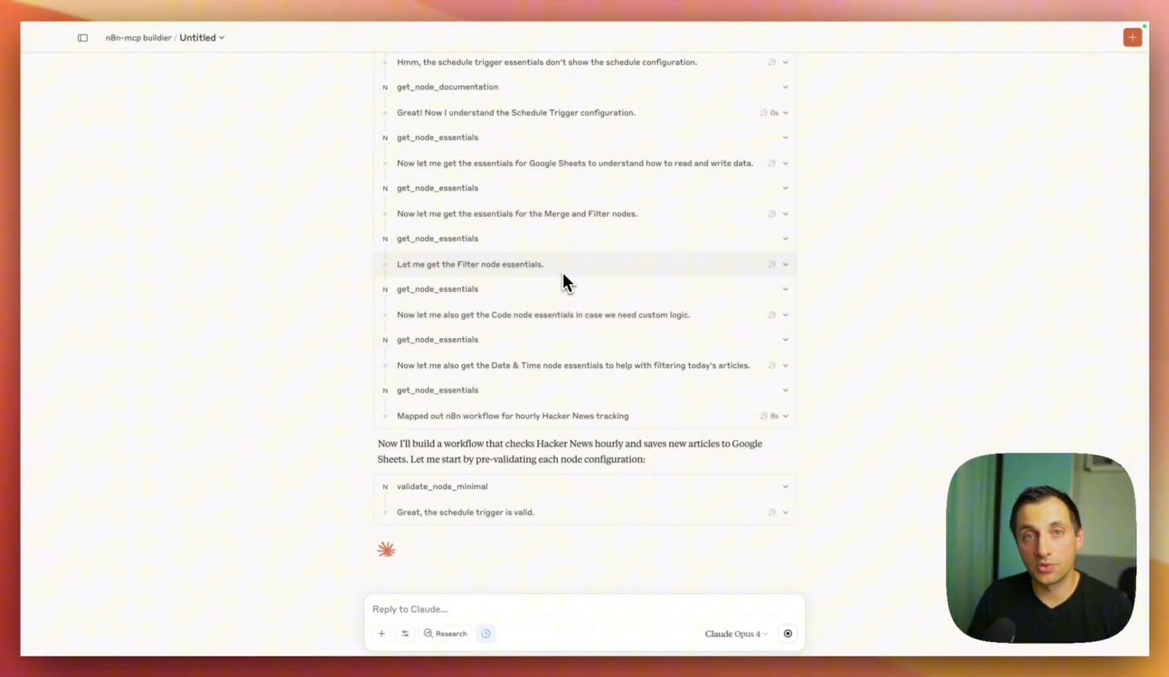
pyautogui.scroll(-3)
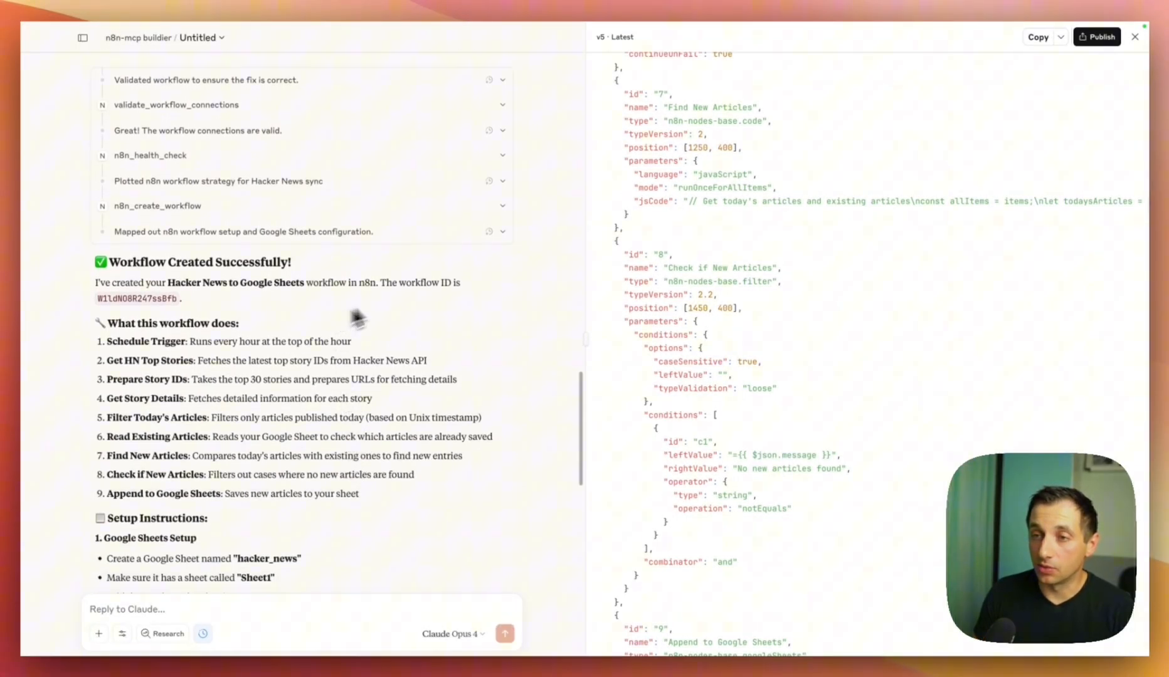
pyautogui.moveTo(153, 306)
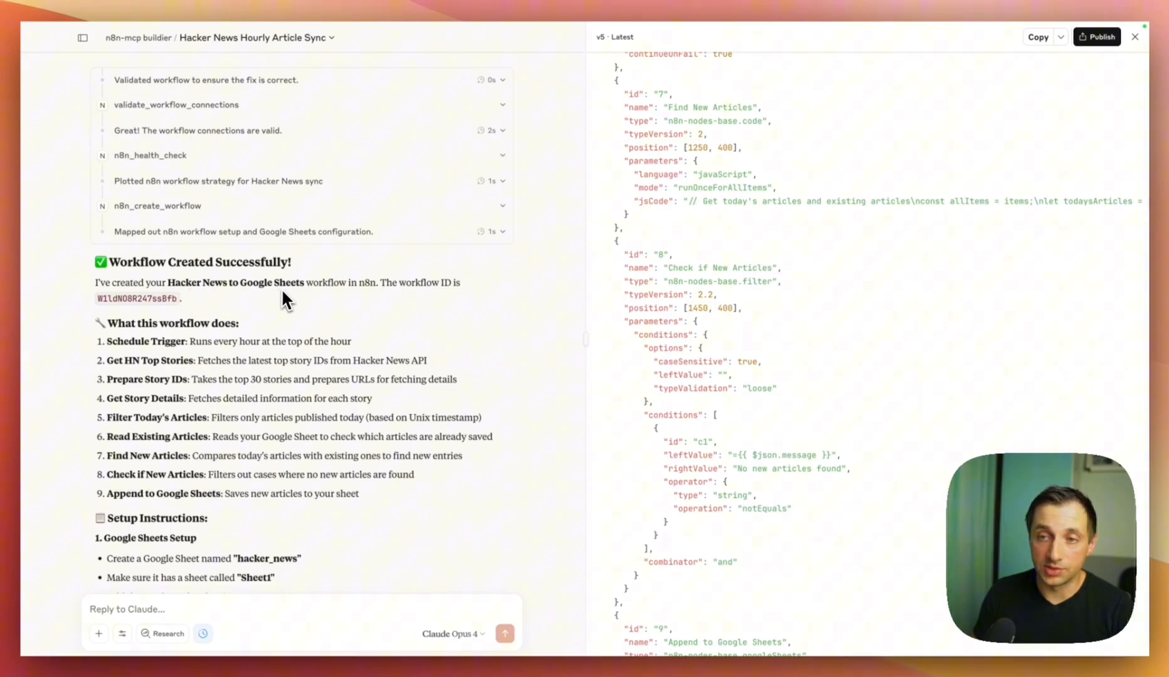
pyautogui.scroll(-3)
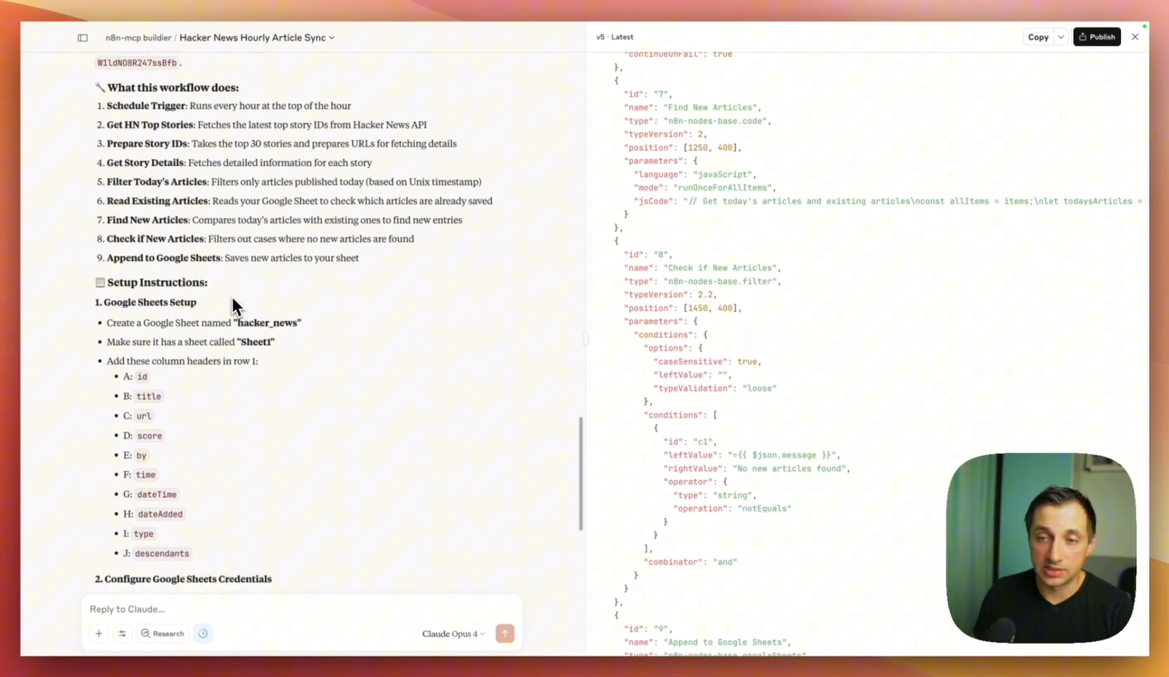
pyautogui.scroll(-3)
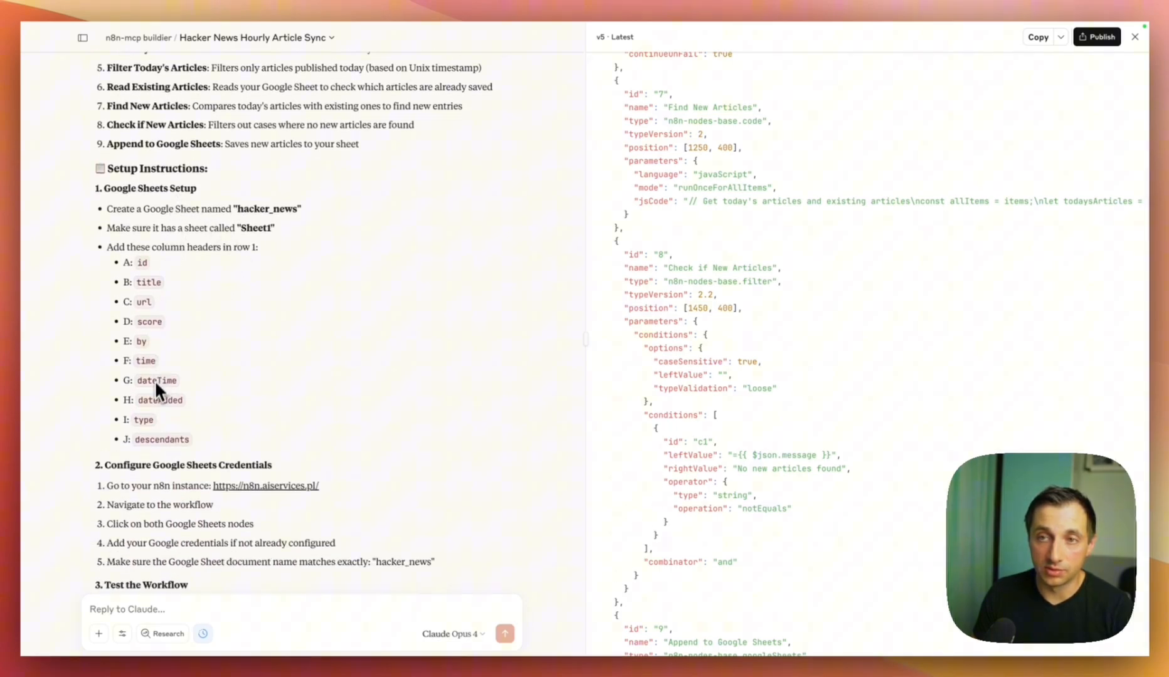
pyautogui.scroll(-3)
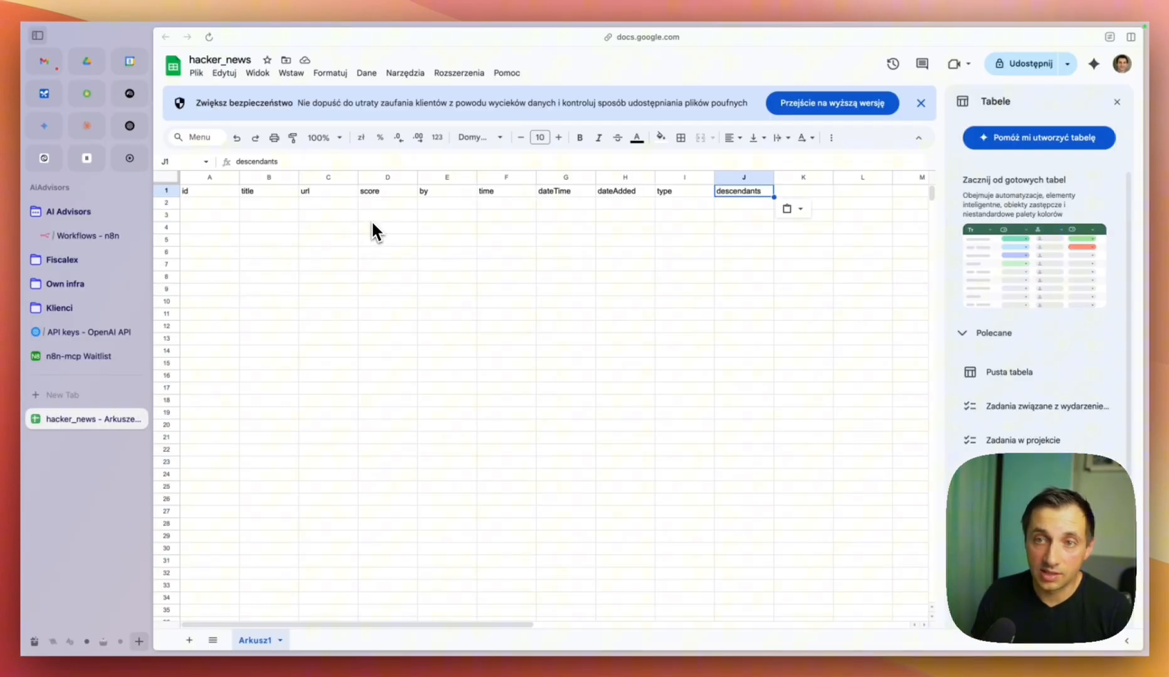
# Check the hacker_news sheet header row with columns id through descendants.
pyautogui.click(89, 235)
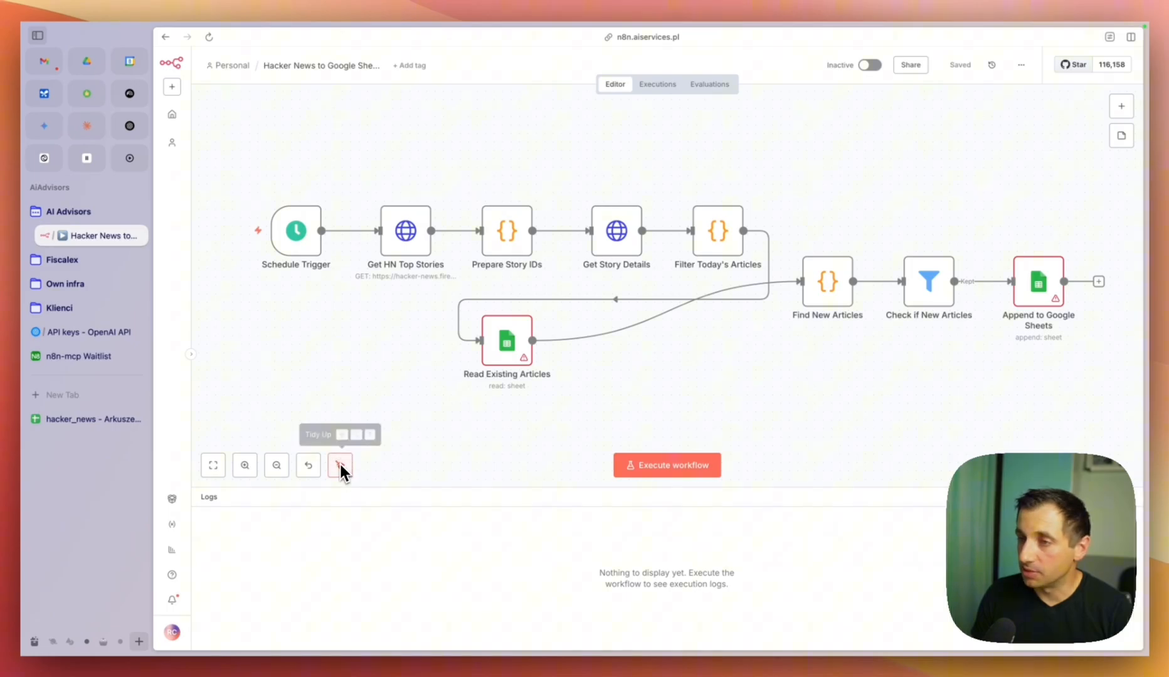
# Tidy up the new workflow's nodes and execute it, hitting the Prepare Story IDs error.
pyautogui.doubleClick(506, 340)
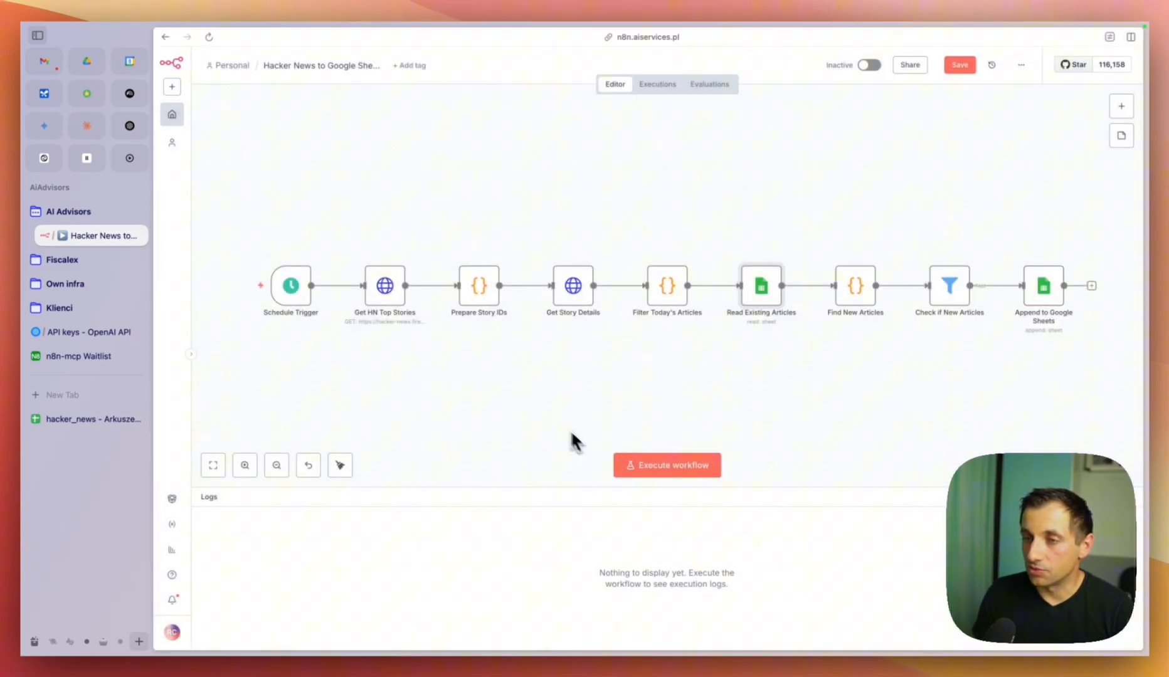
pyautogui.click(666, 465)
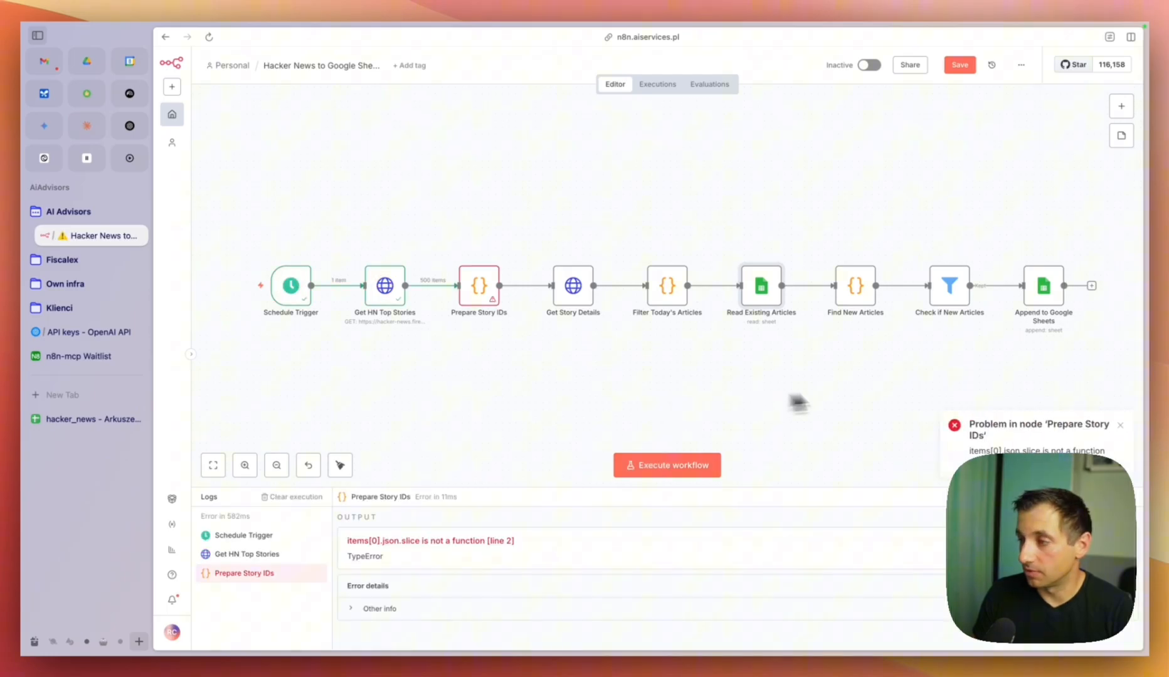
pyautogui.moveTo(689, 176)
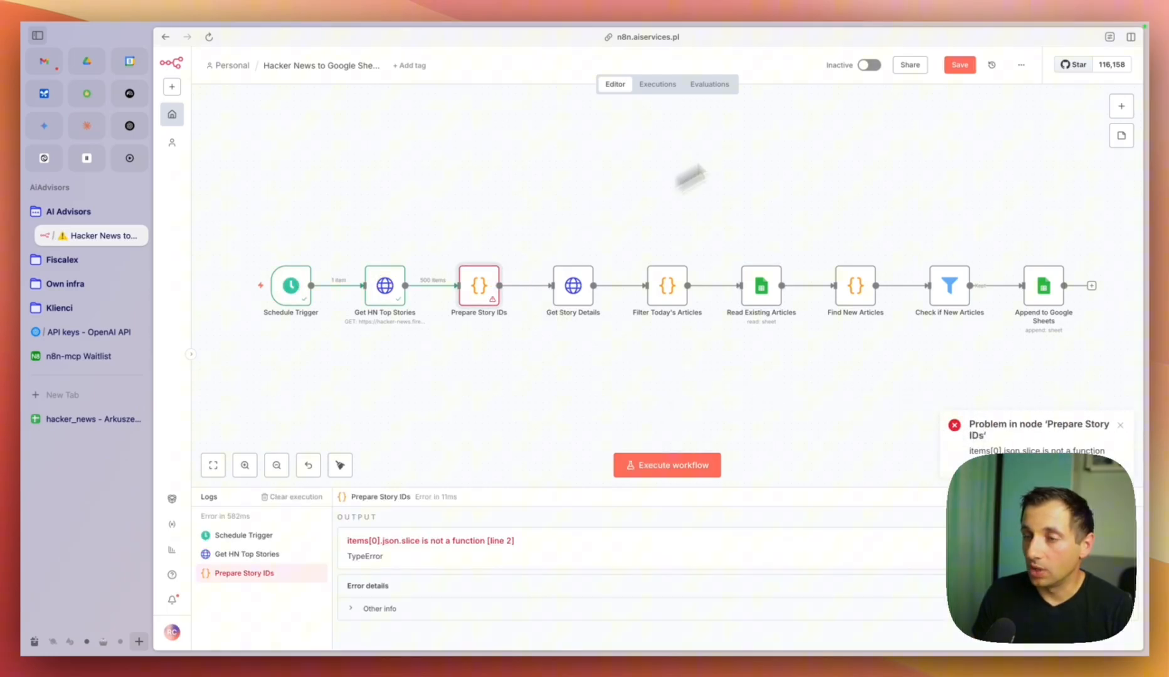
pyautogui.moveTo(401, 279)
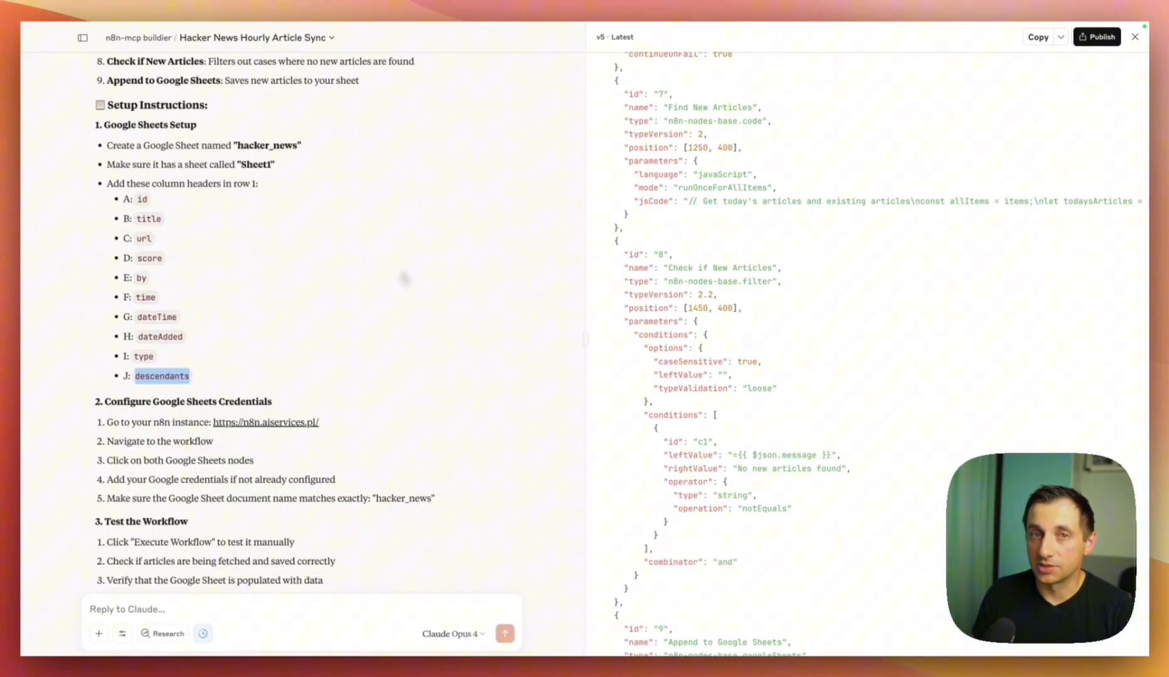
# Send Claude a request to check the latest execution and fix the Prepare Story IDs node.
pyautogui.scroll(-3)
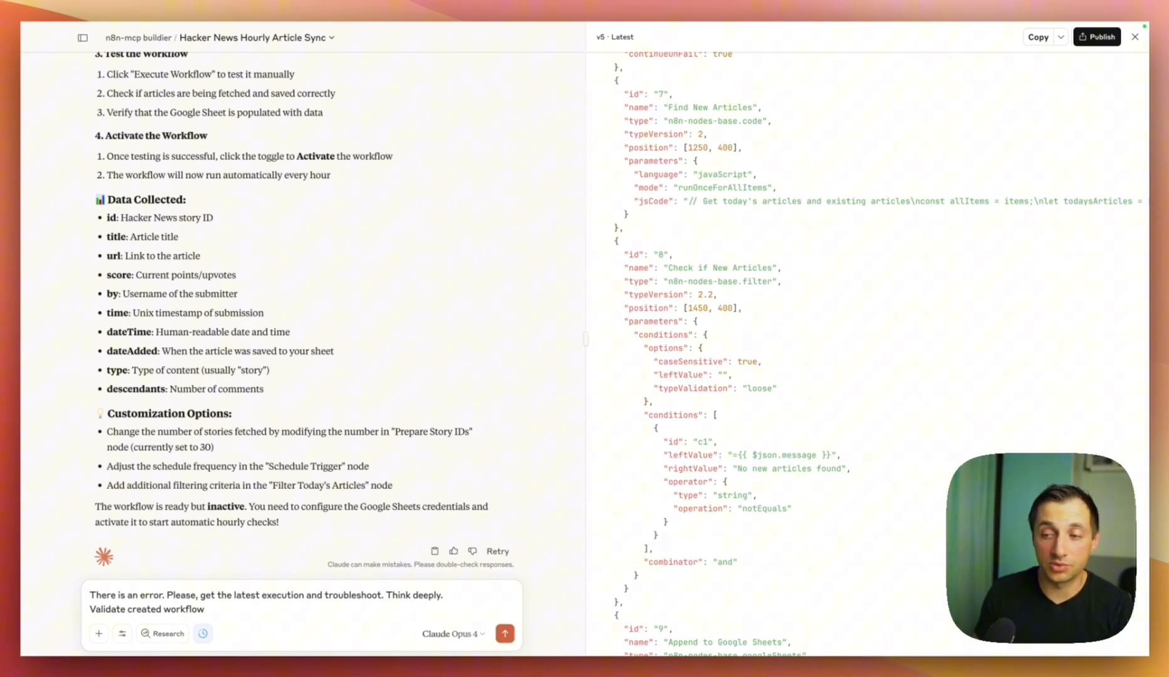
pyautogui.click(504, 633)
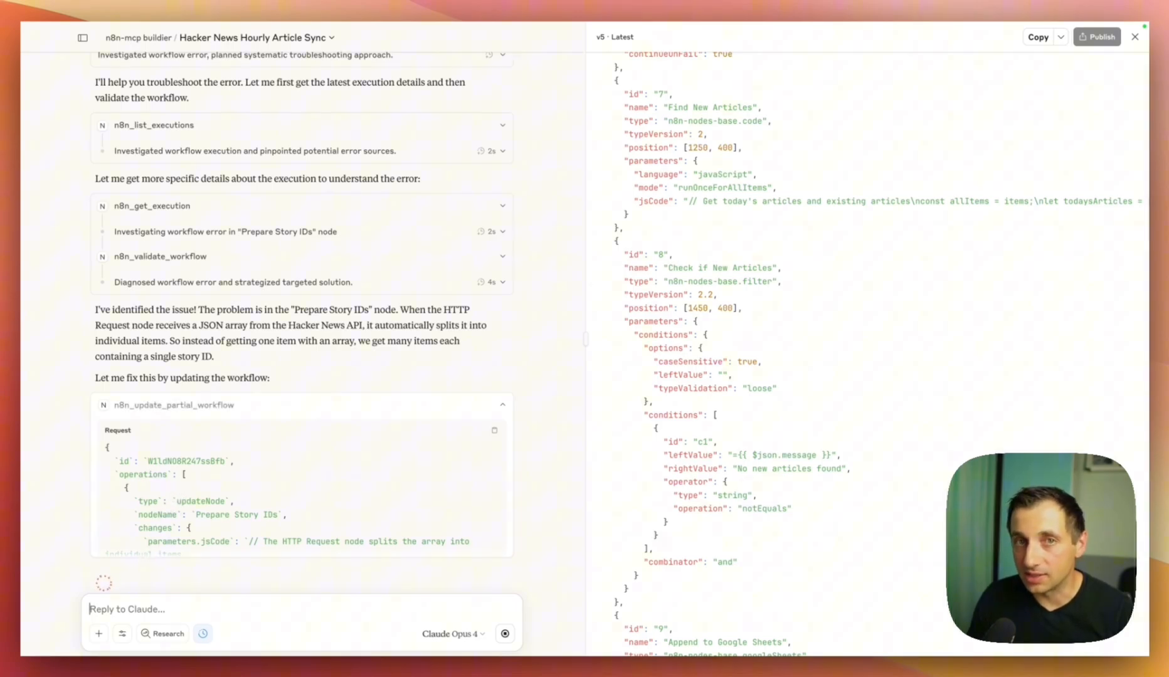
pyautogui.moveTo(192, 432)
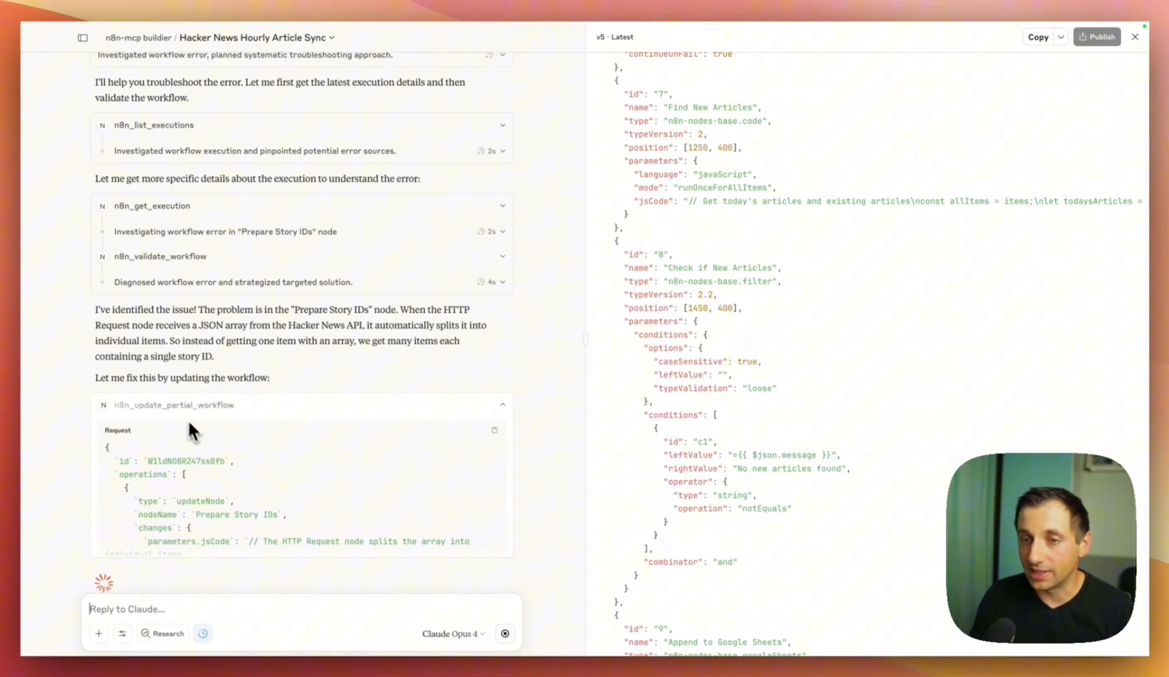
pyautogui.moveTo(269, 367)
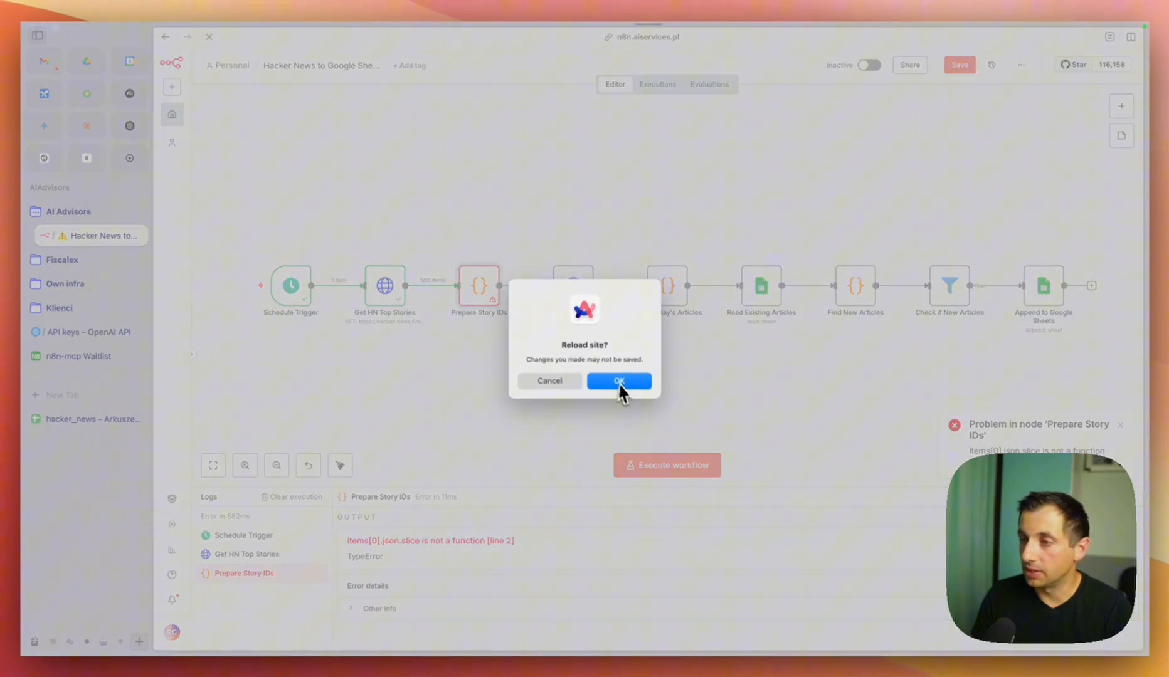
# Confirm the n8n page reload and execute the fixed workflow again.
pyautogui.click(618, 381)
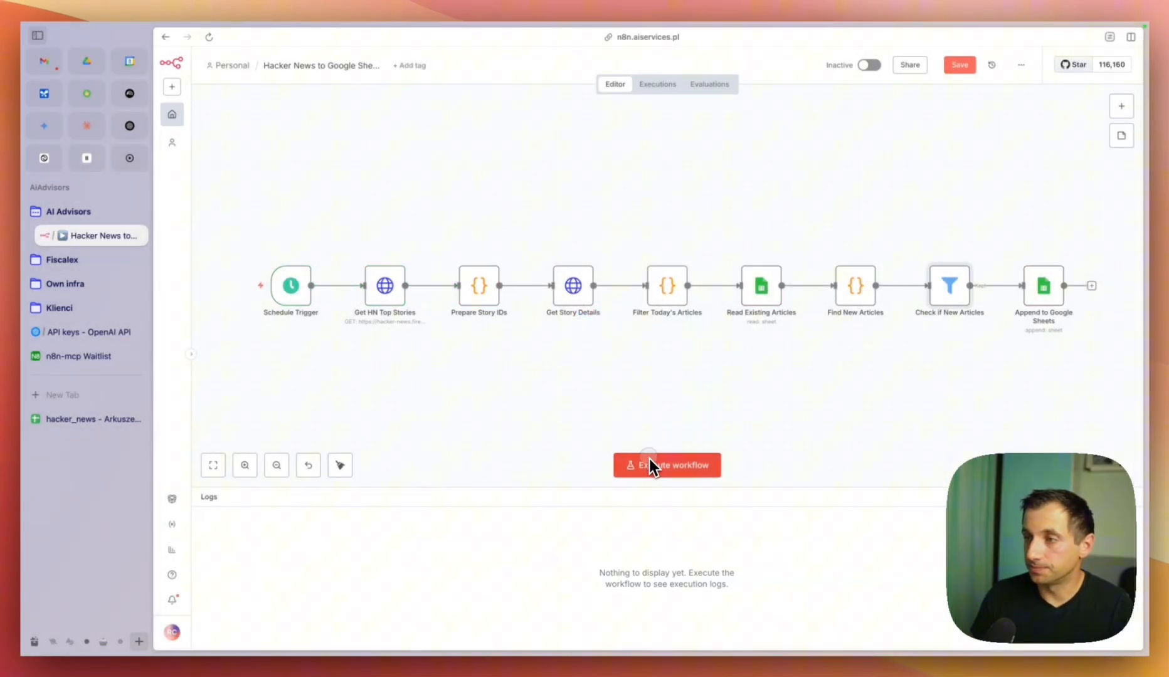
pyautogui.click(666, 465)
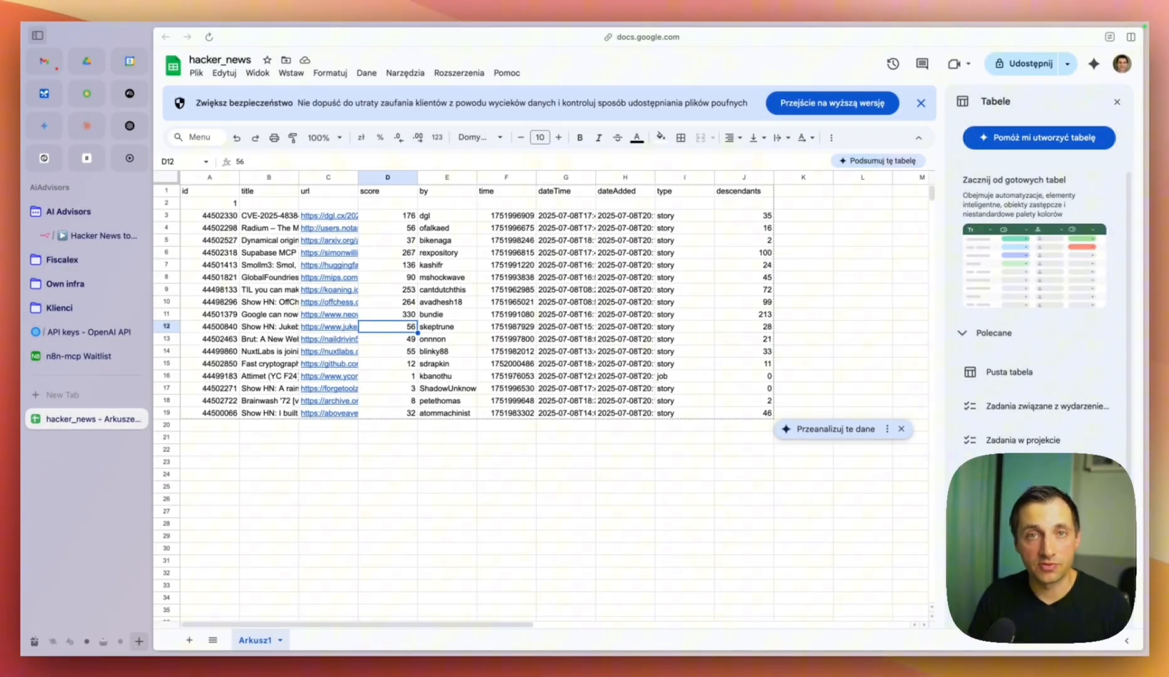
# Switch the browser sidebar to the space holding the AiAdvisors homepage tab.
pyautogui.click(85, 474)
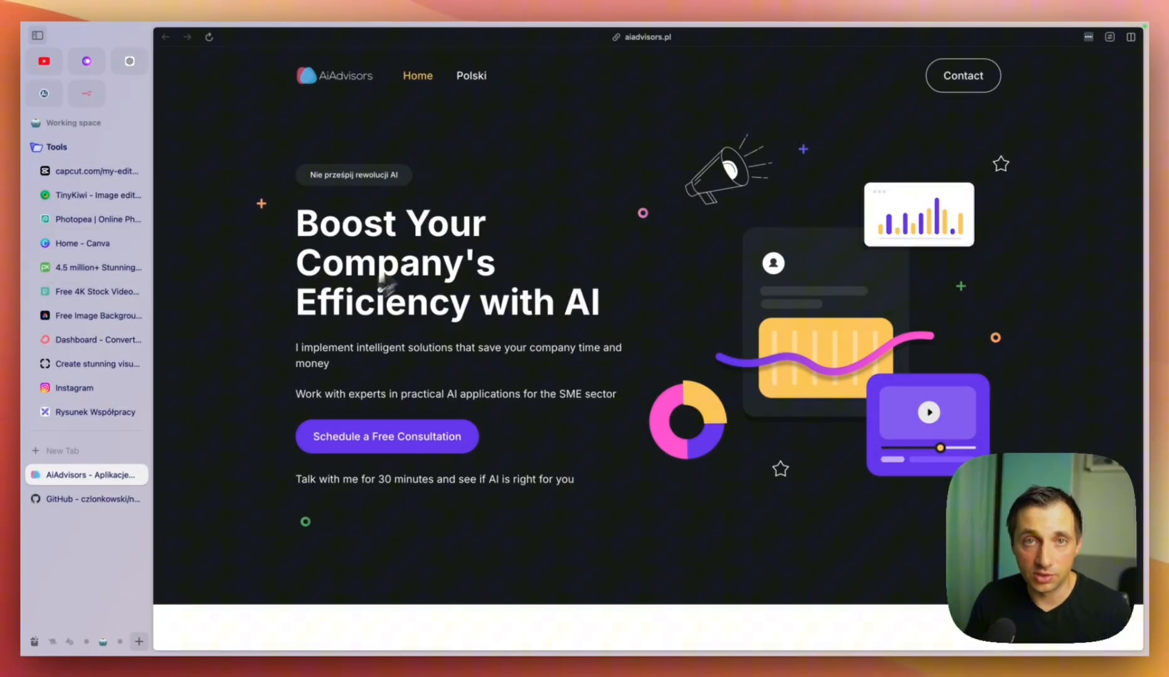
# Bring up the n8n-MCP README and scroll to its Quick Start and Node.js prerequisite.
pyautogui.click(93, 498)
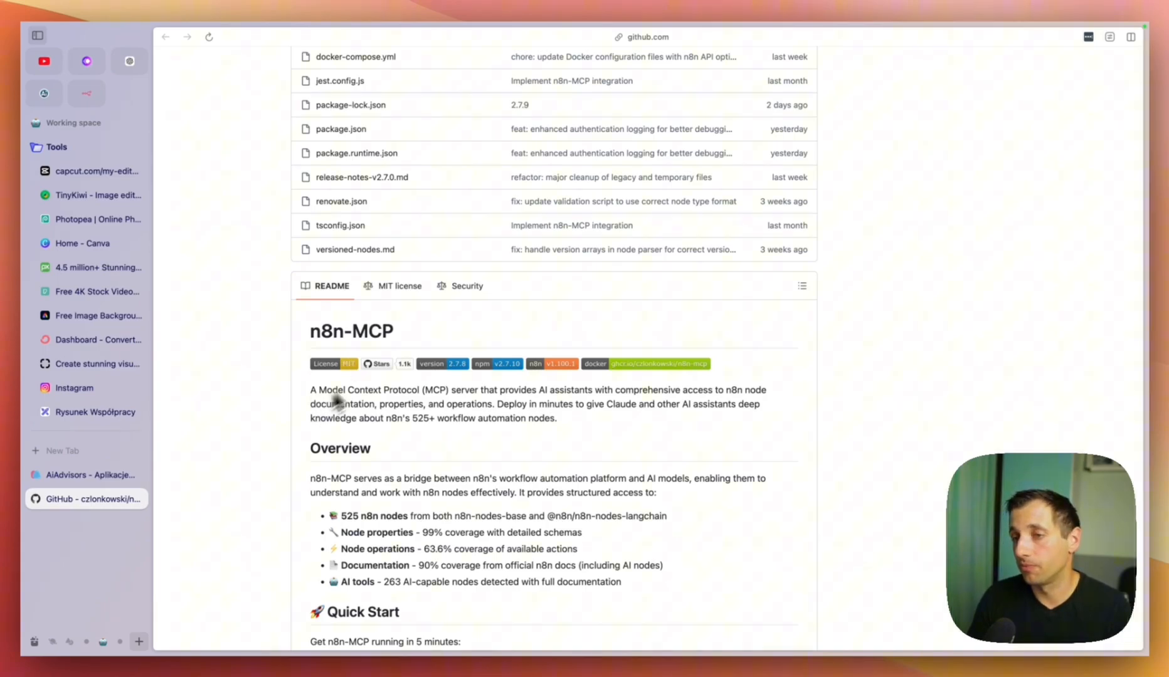
pyautogui.scroll(-3)
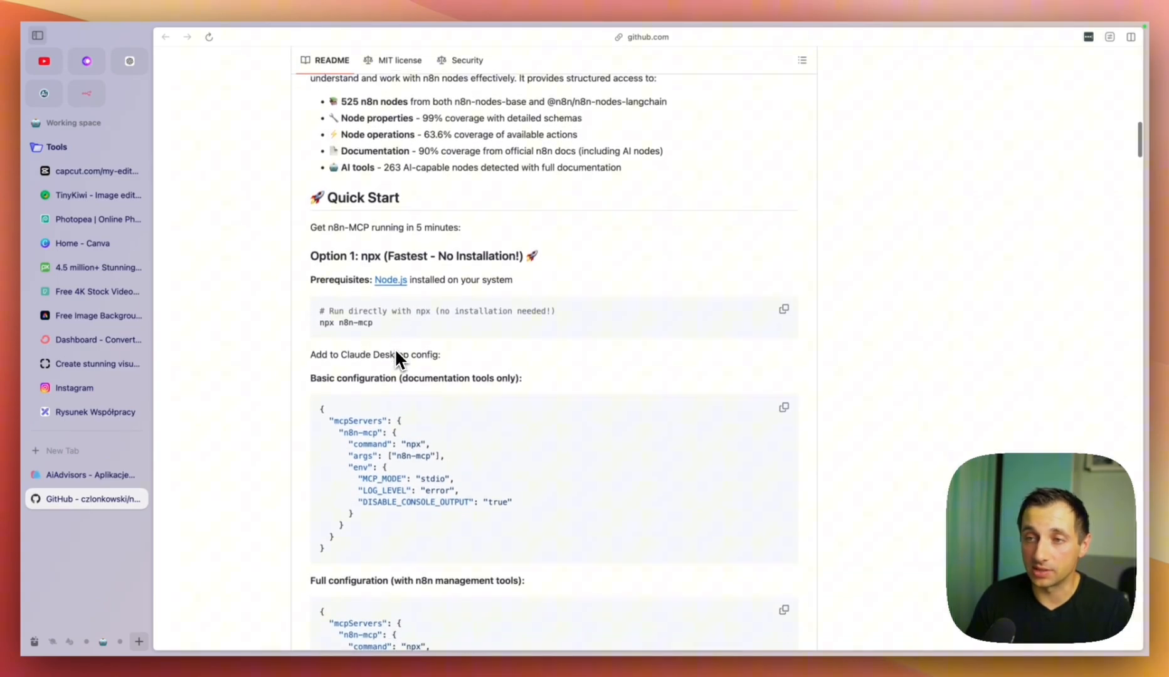
pyautogui.scroll(-3)
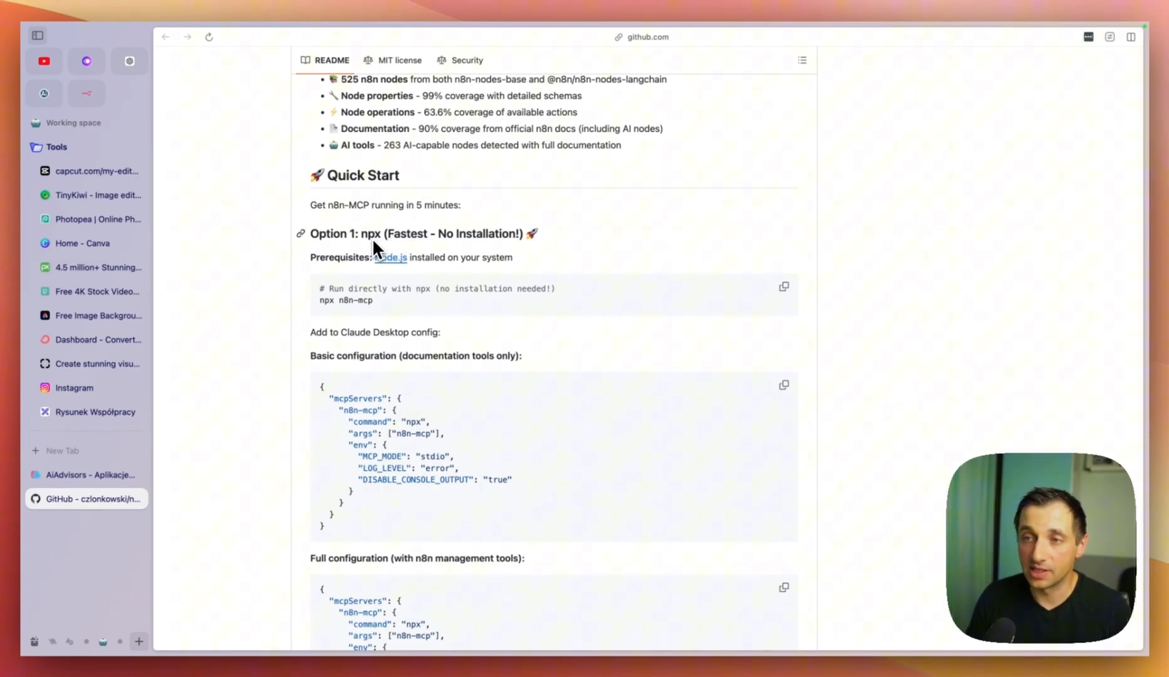
pyautogui.moveTo(362, 280)
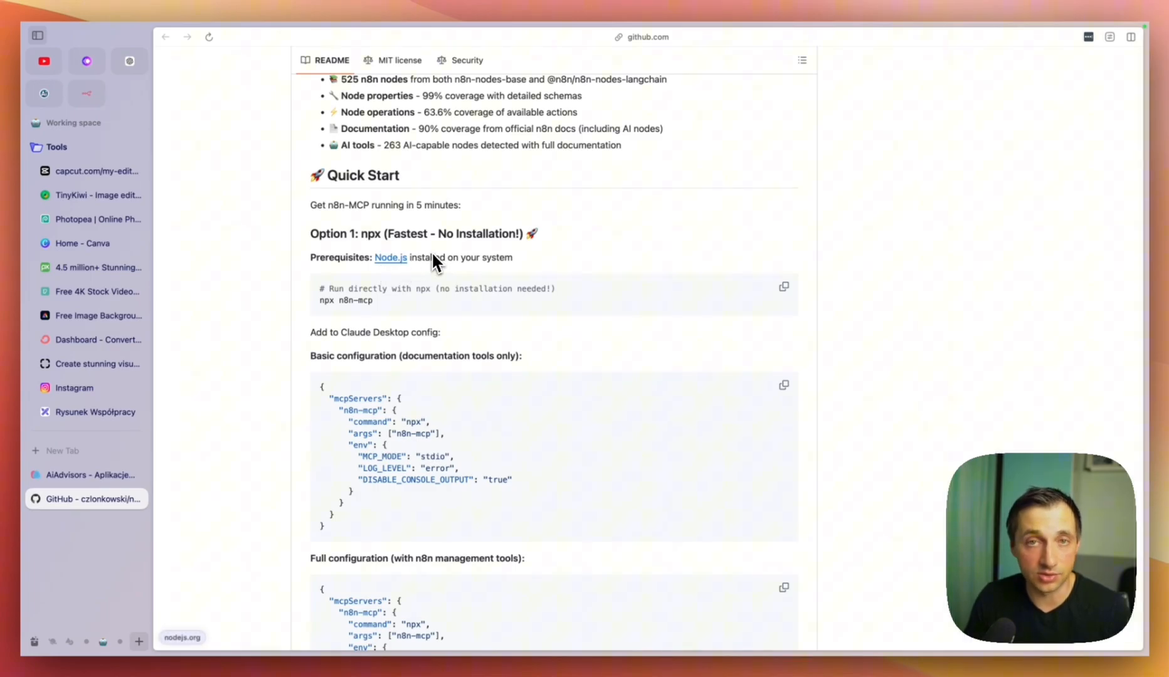
# Reach the Node.js Download page for v22 LTS and show the operating system choices.
pyautogui.click(390, 258)
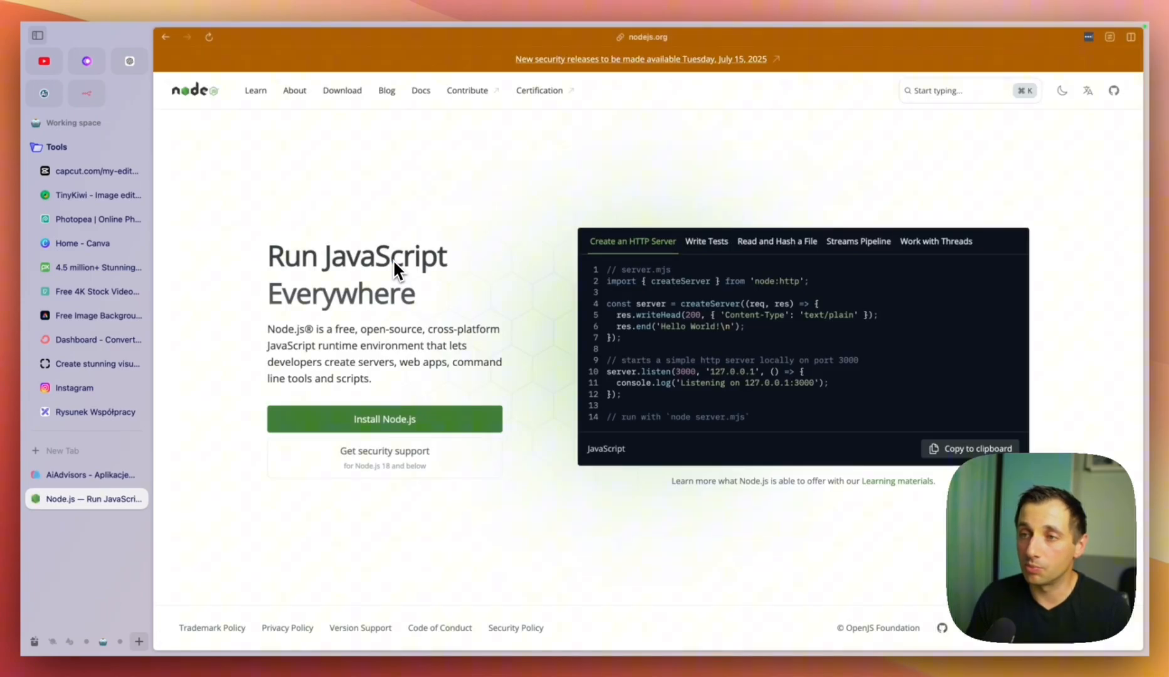
pyautogui.moveTo(436, 215)
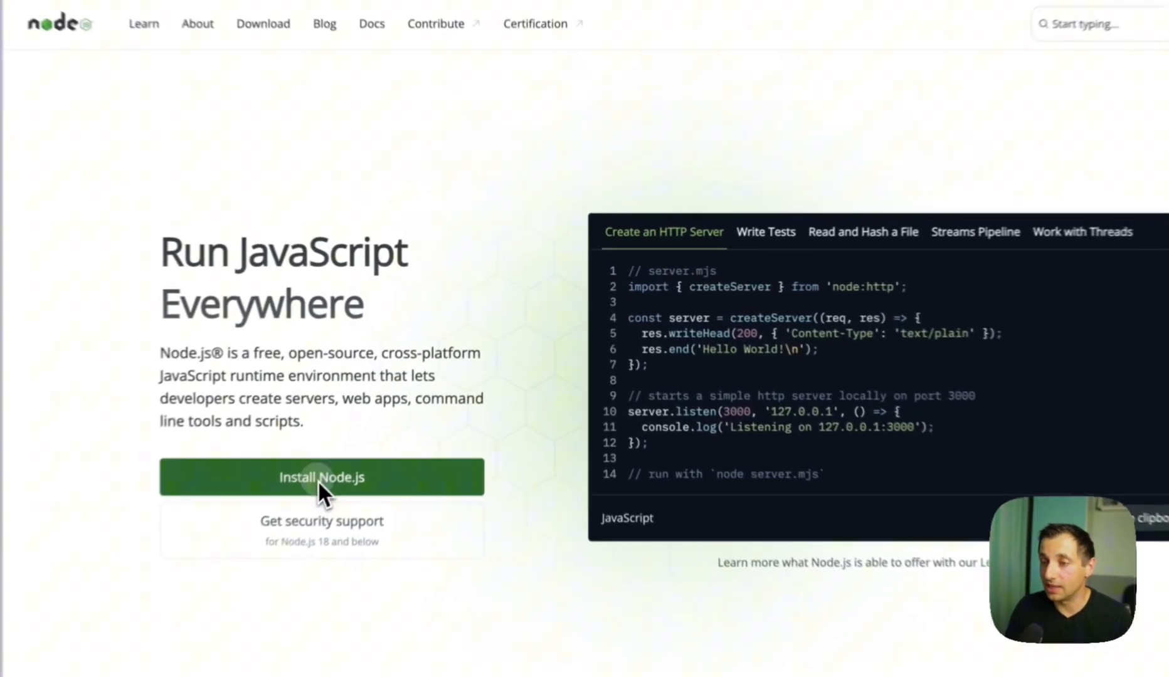
pyautogui.click(321, 478)
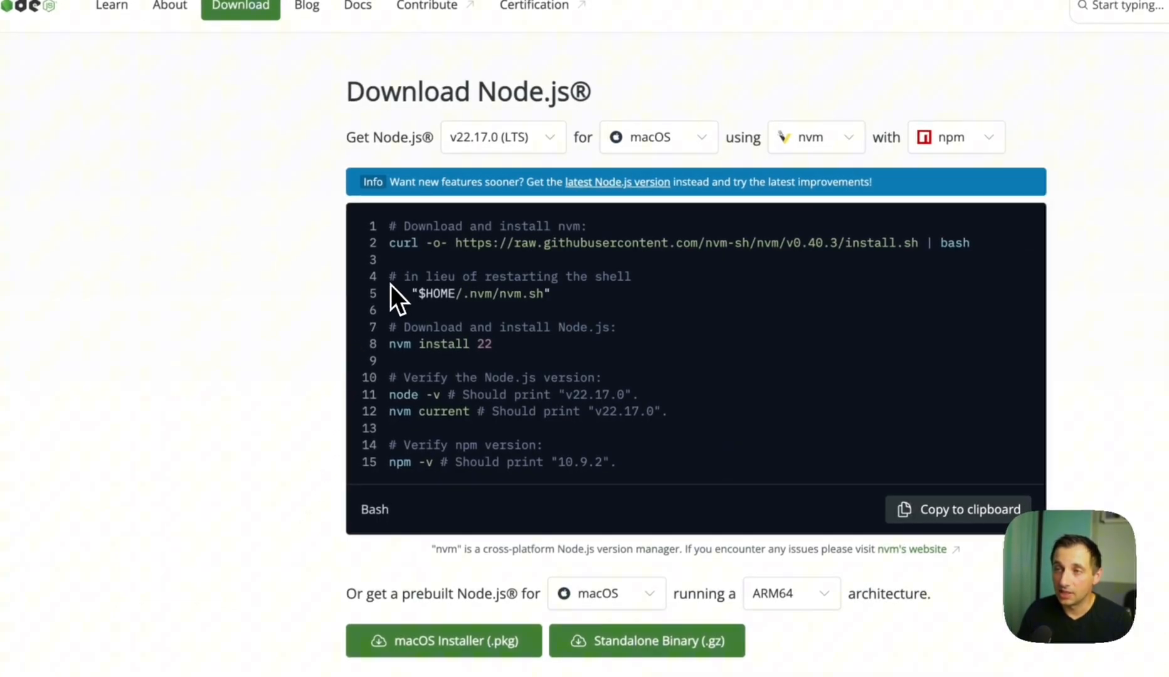
pyautogui.click(657, 136)
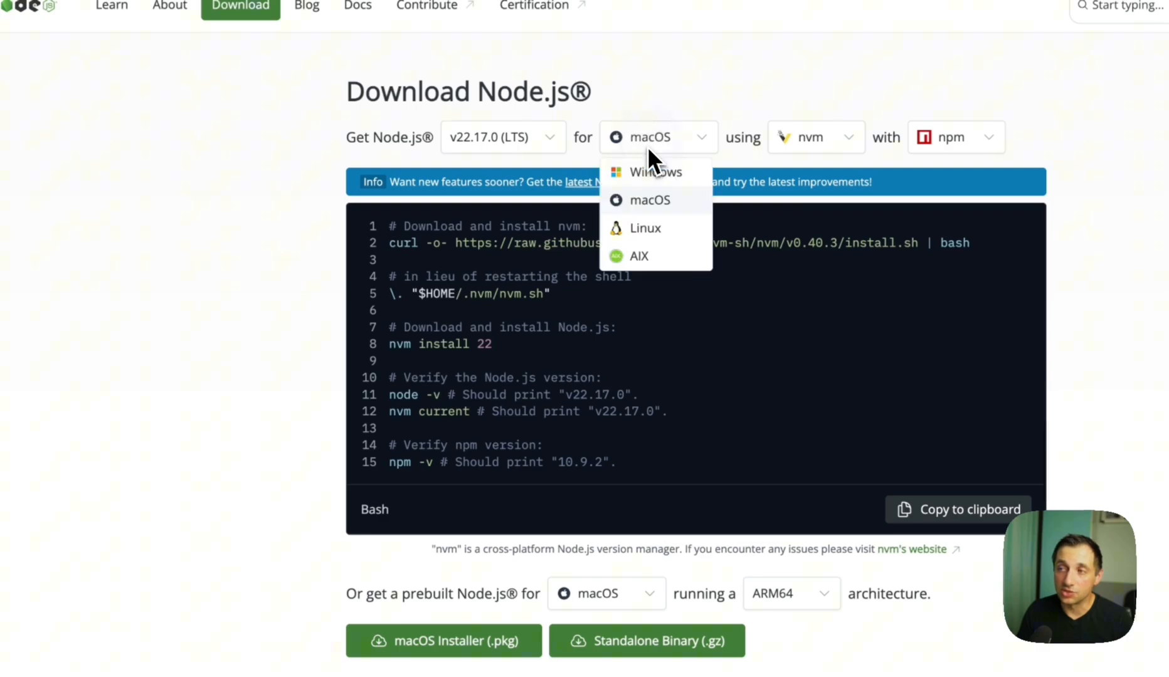
pyautogui.moveTo(645, 228)
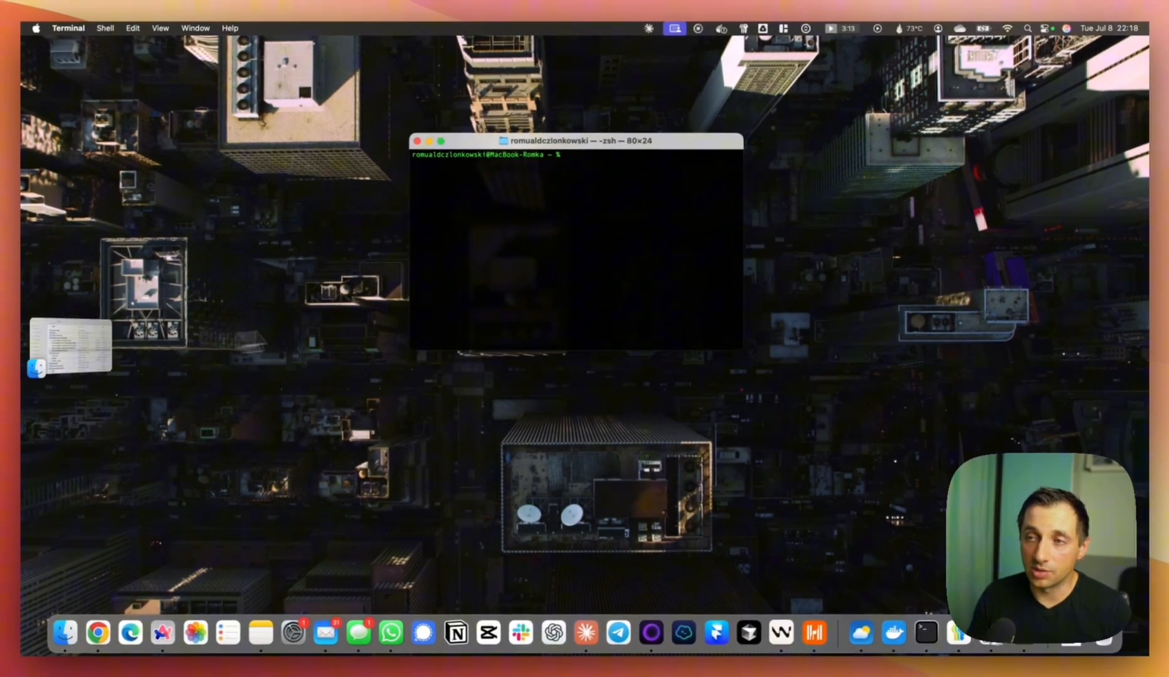
# Launch Terminal via Spotlight, install nvm and run 'nvm install 22'.
pyautogui.write('g')
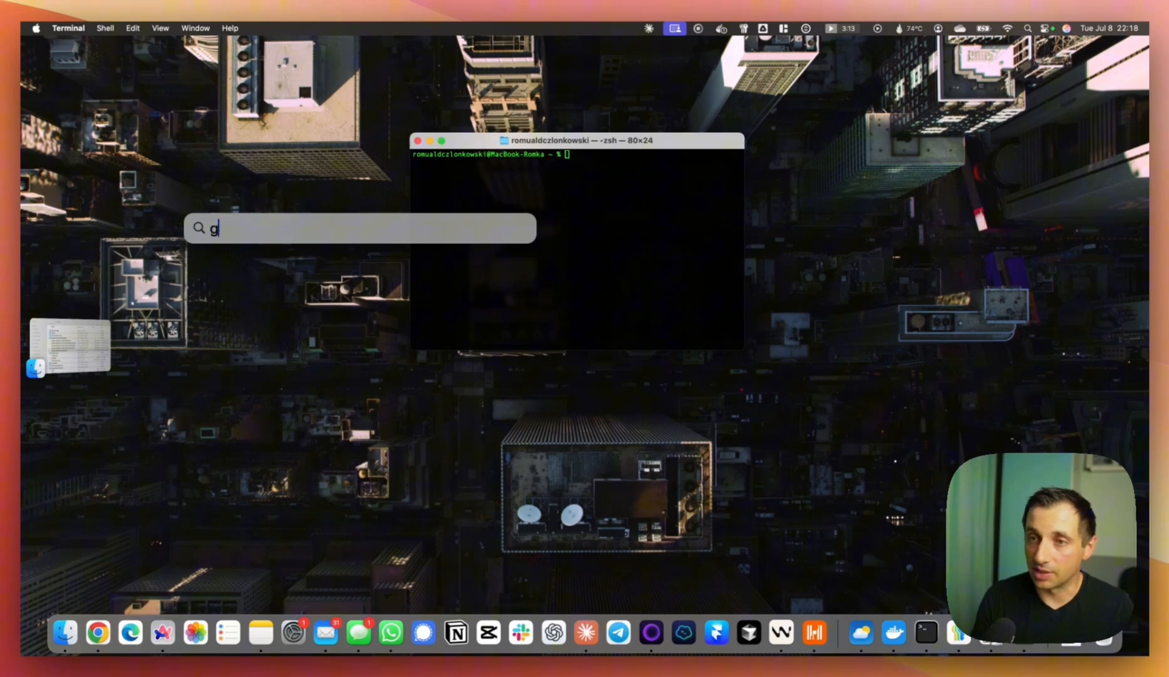
pyautogui.write('terminal')
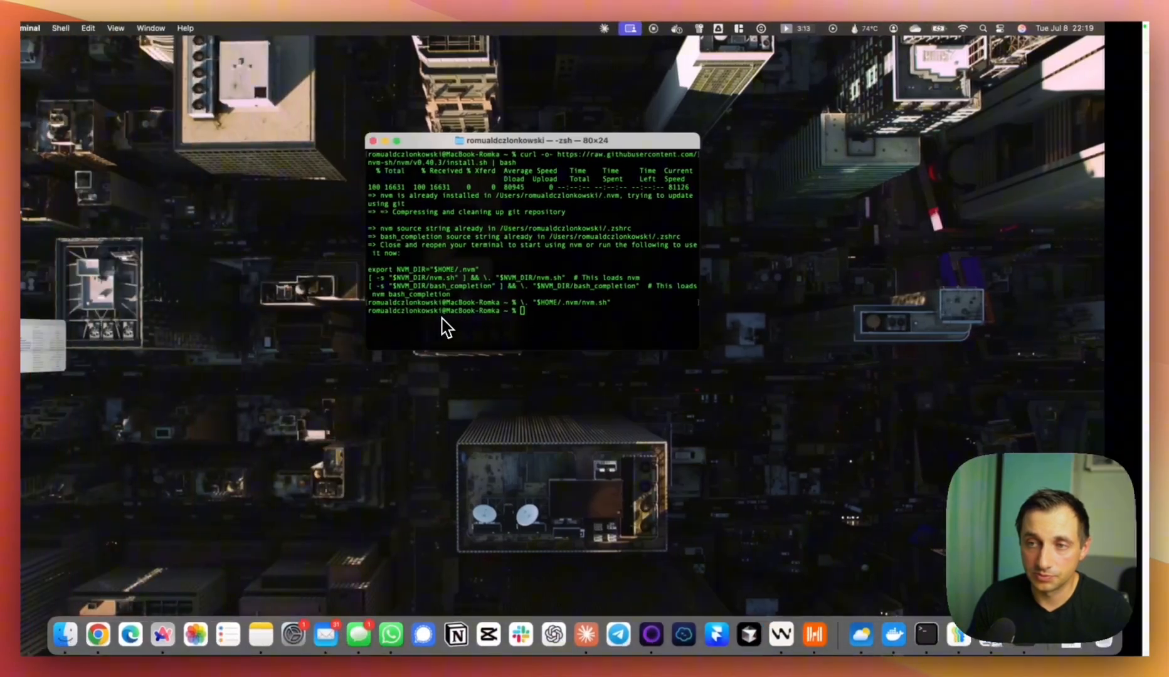
pyautogui.write('nvm install 22')
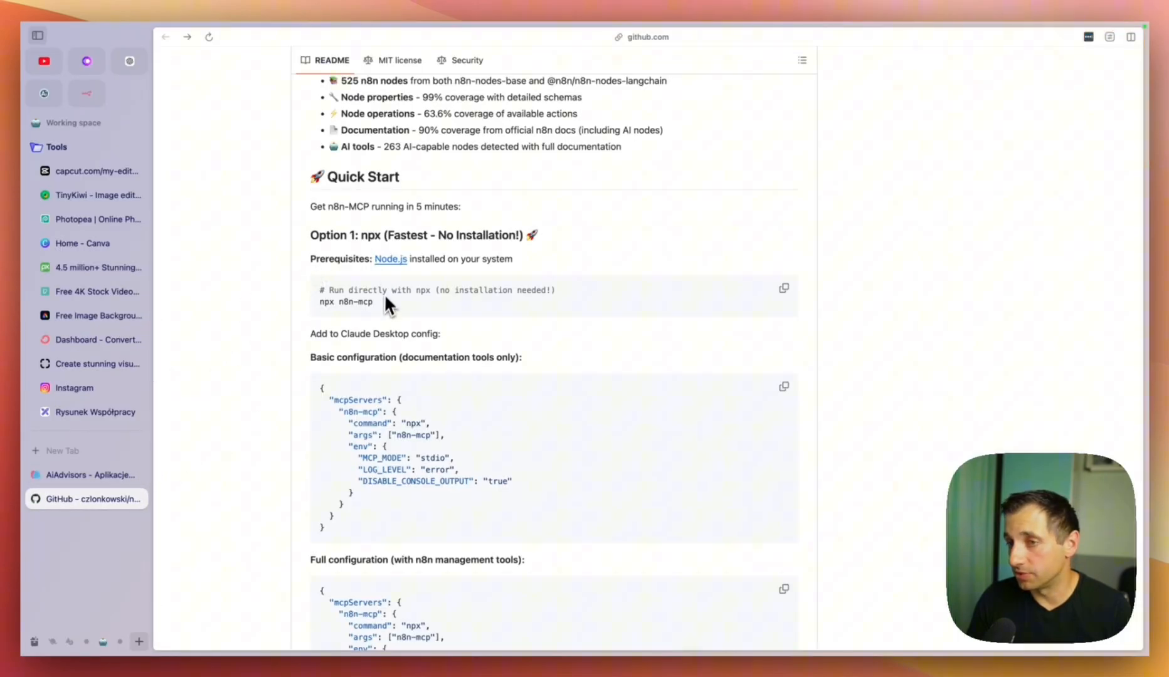
# Select the 'npx n8n-mcp' command and scroll to the Claude Desktop config JSON examples.
pyautogui.doubleClick(346, 302)
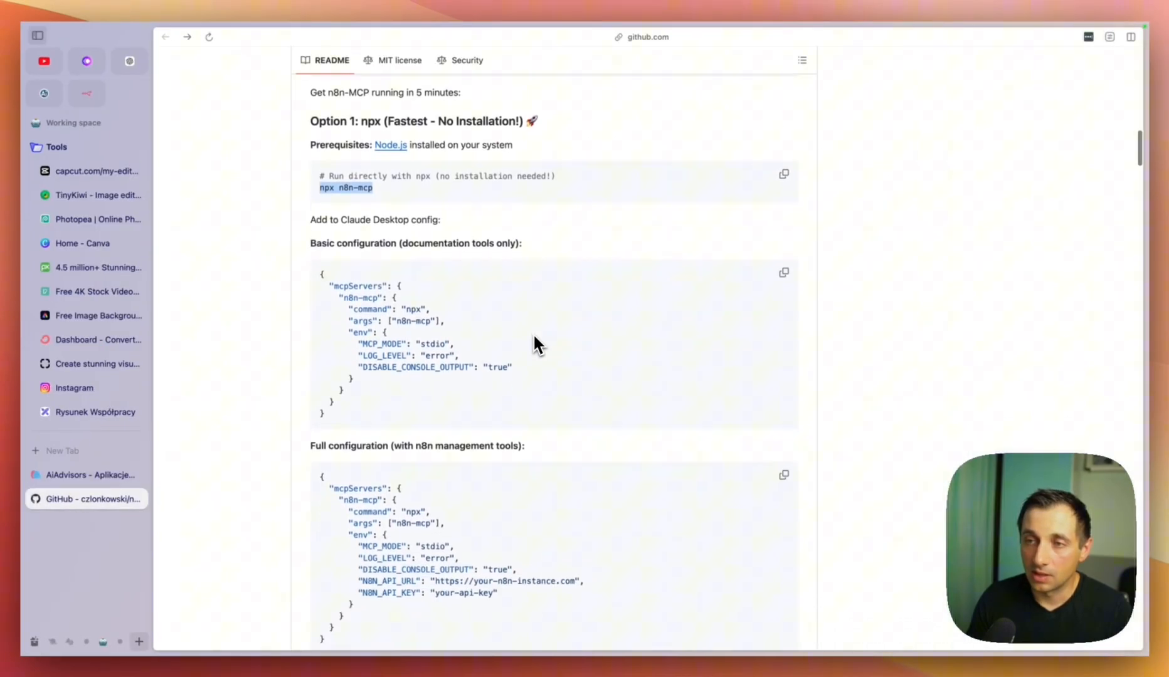
pyautogui.scroll(-3)
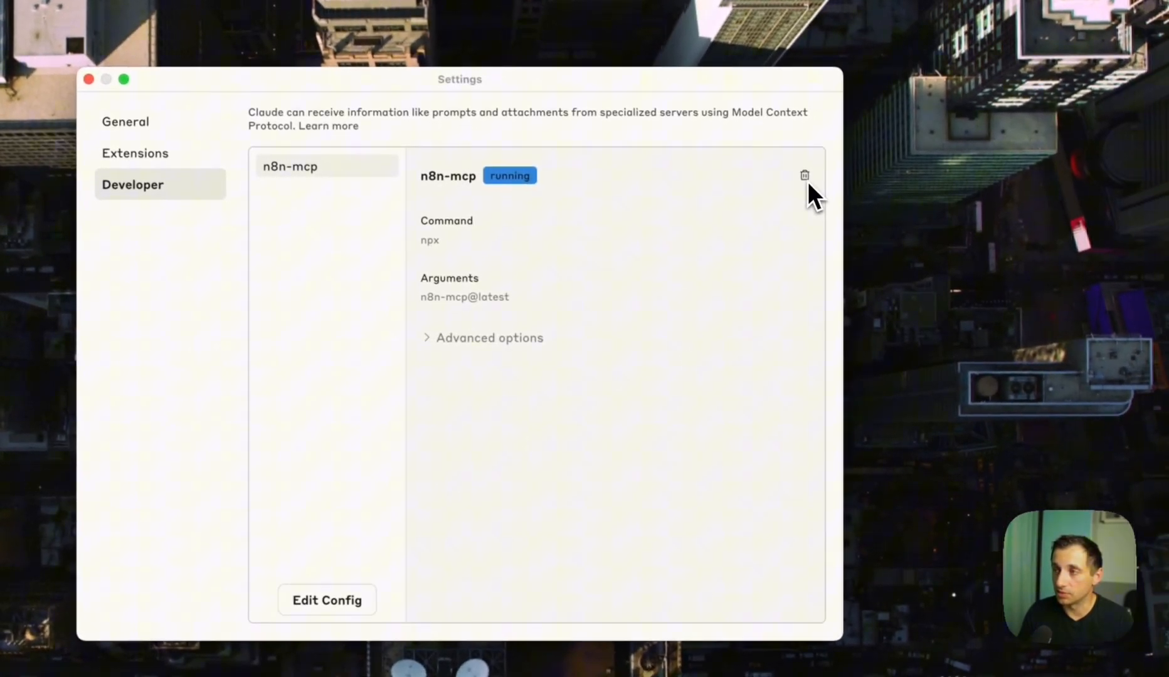
# Delete the existing n8n-mcp server from Claude's Developer settings.
pyautogui.click(803, 175)
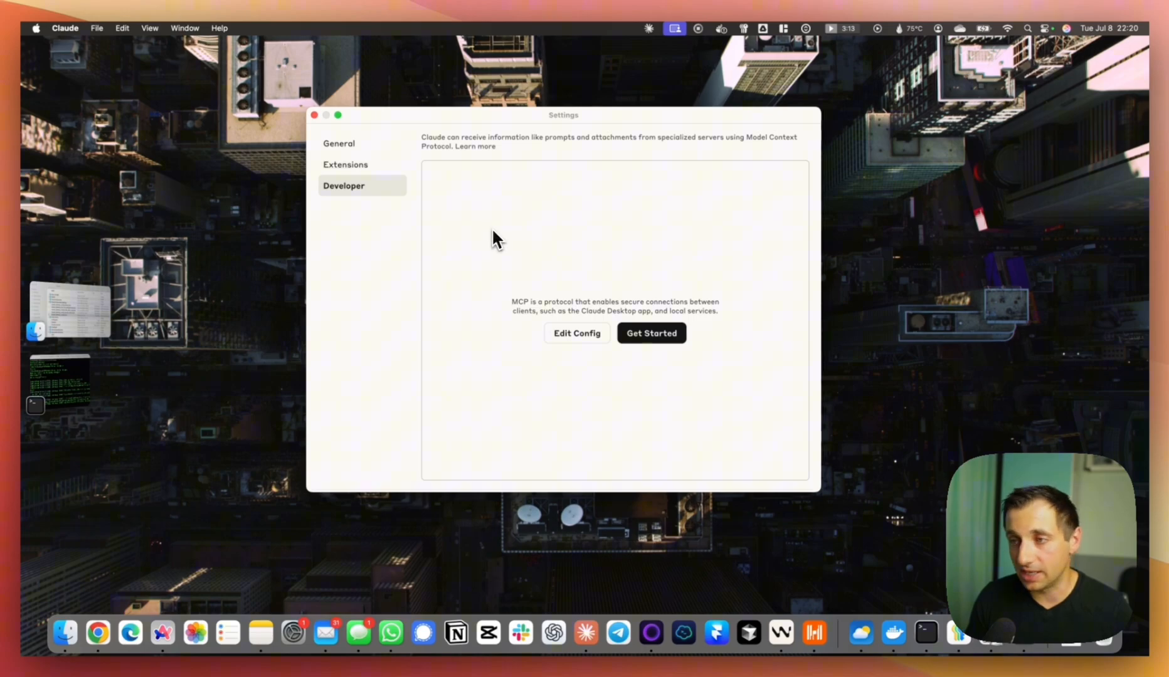
pyautogui.click(576, 332)
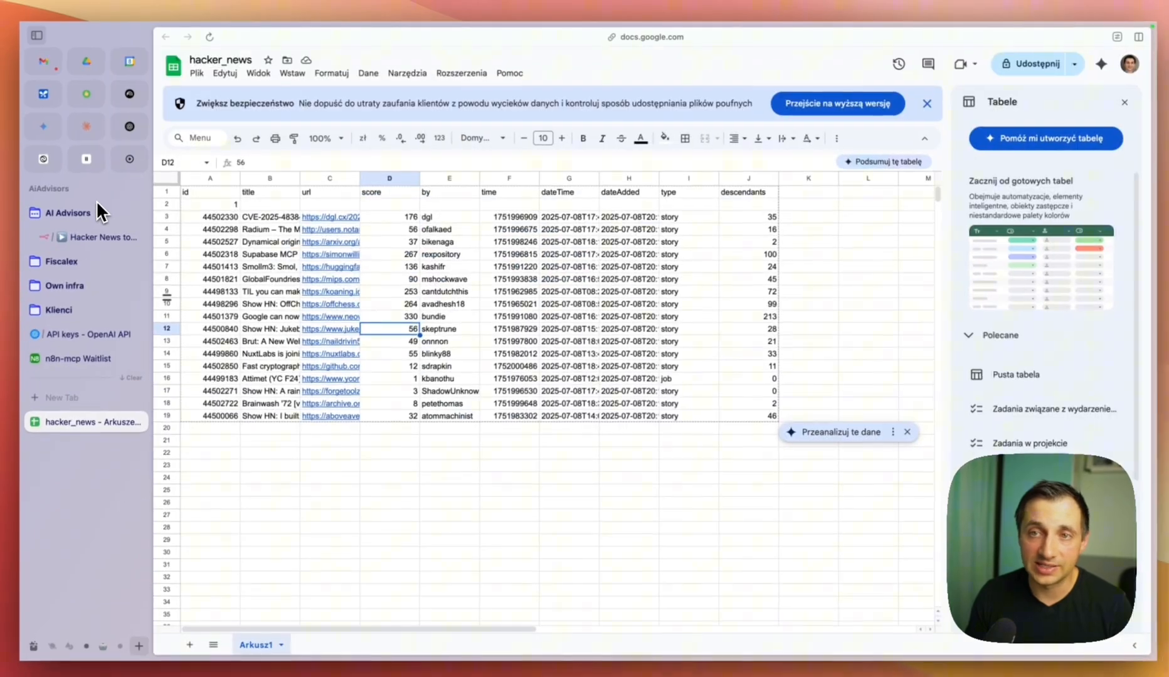
# From the Hacker News workflow, reach n8n API settings and save a new key labelled mcp_2.
pyautogui.click(100, 235)
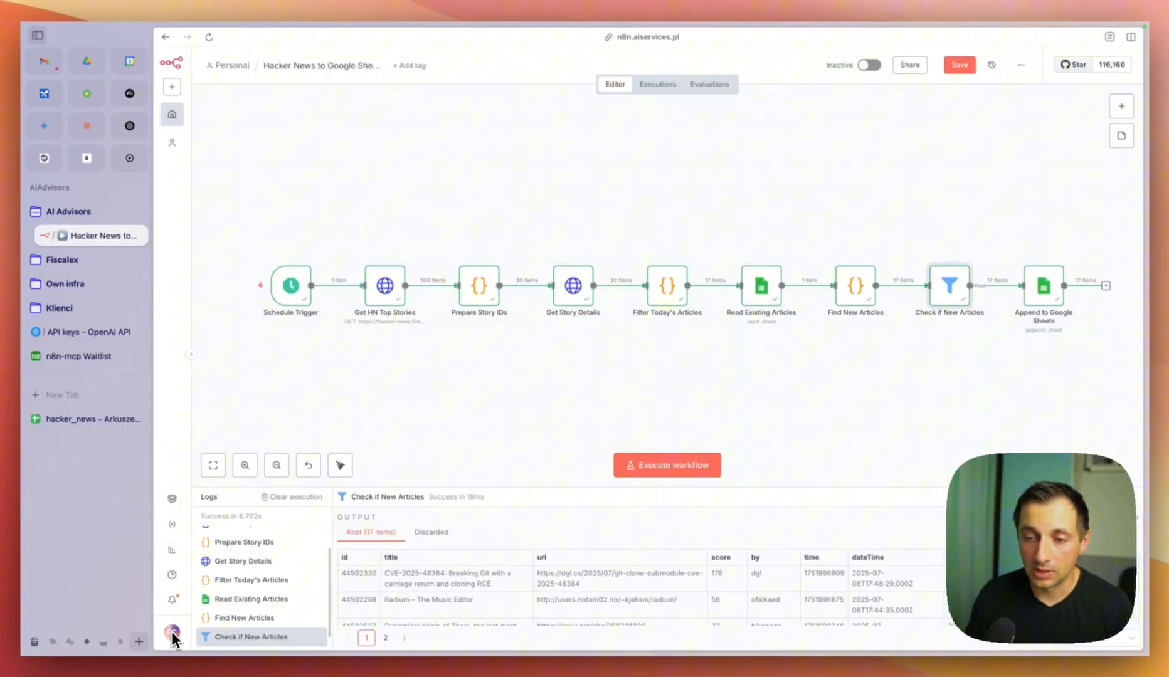
pyautogui.click(172, 635)
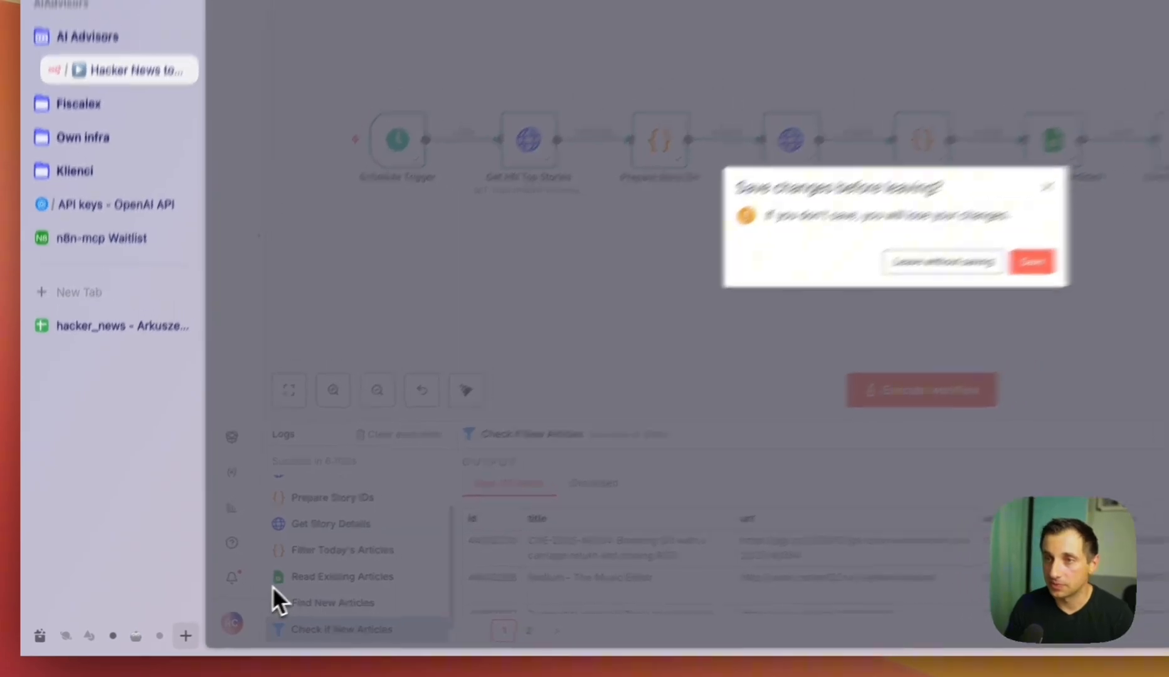
pyautogui.click(942, 262)
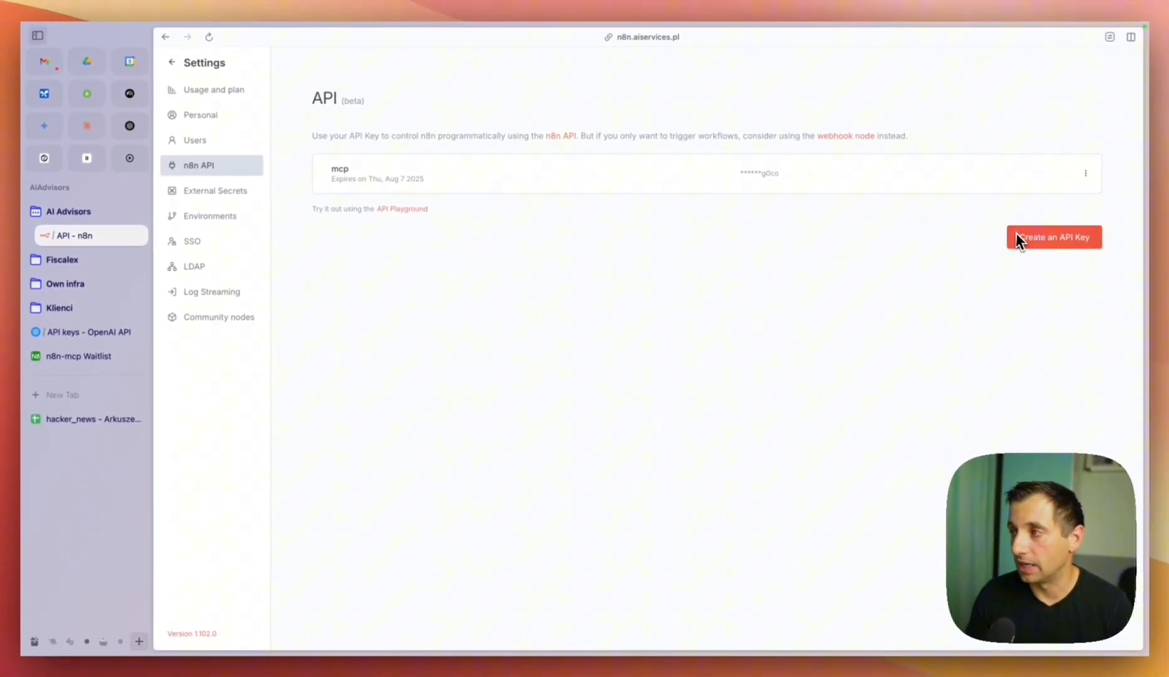
pyautogui.click(1053, 237)
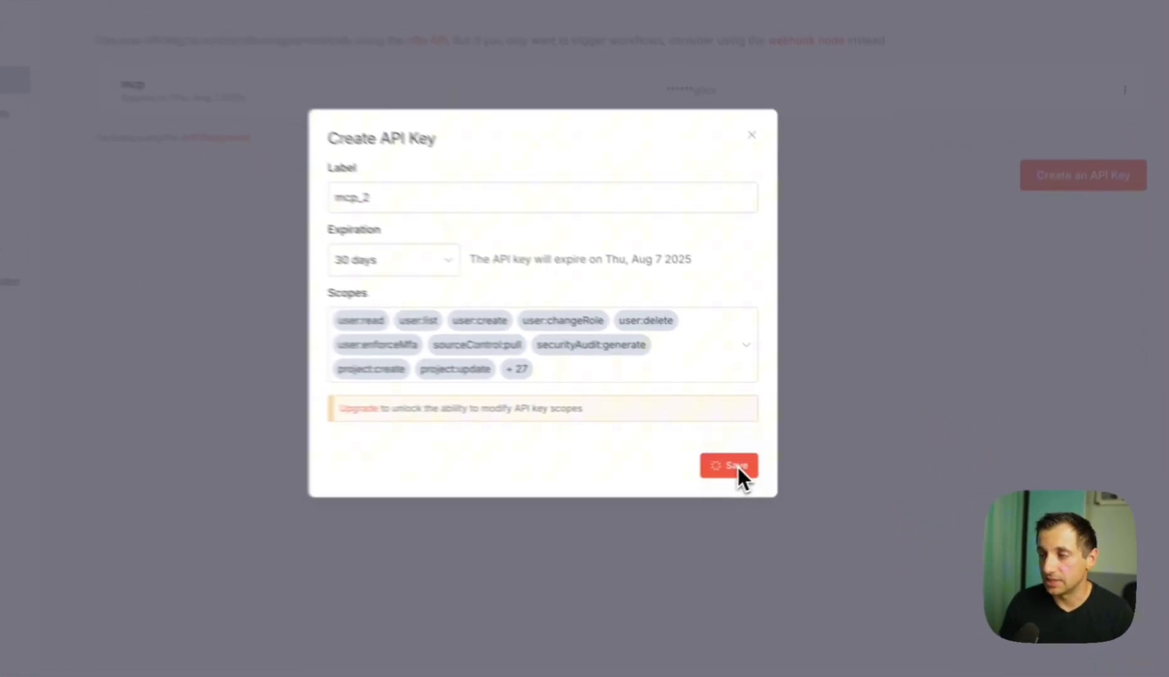
pyautogui.click(728, 465)
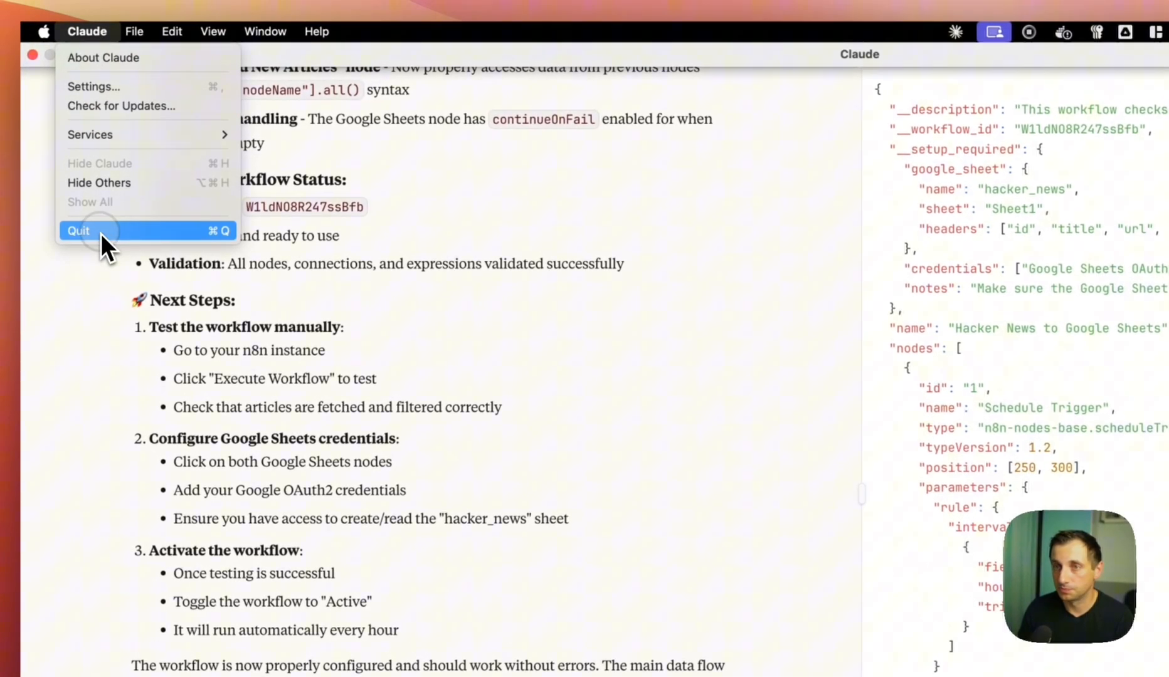
# Quit and relaunch Claude, check n8n-mcp shows 39 tools, and reveal the sidebar.
pyautogui.click(78, 230)
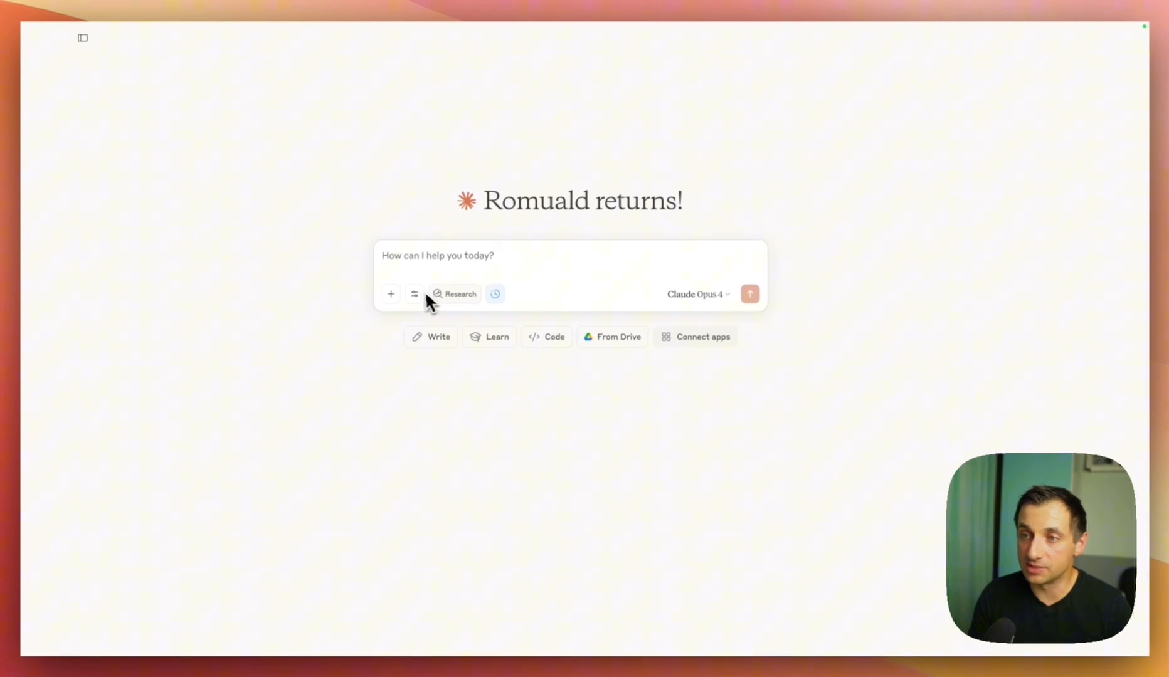
pyautogui.click(414, 293)
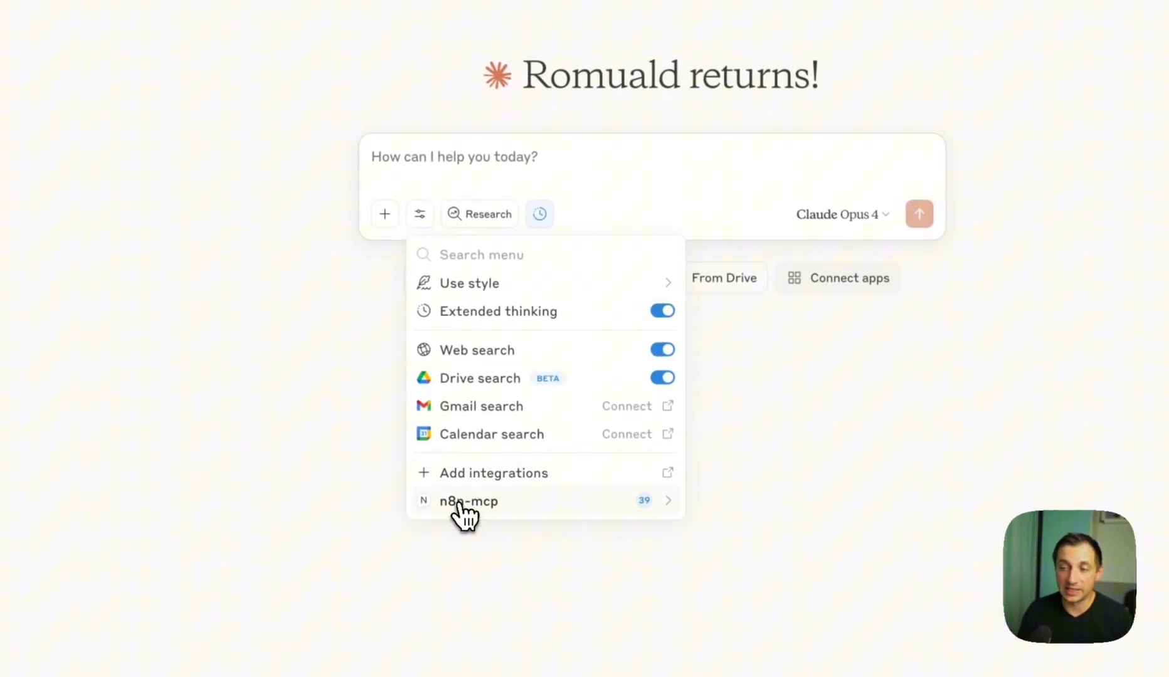
pyautogui.moveTo(655, 520)
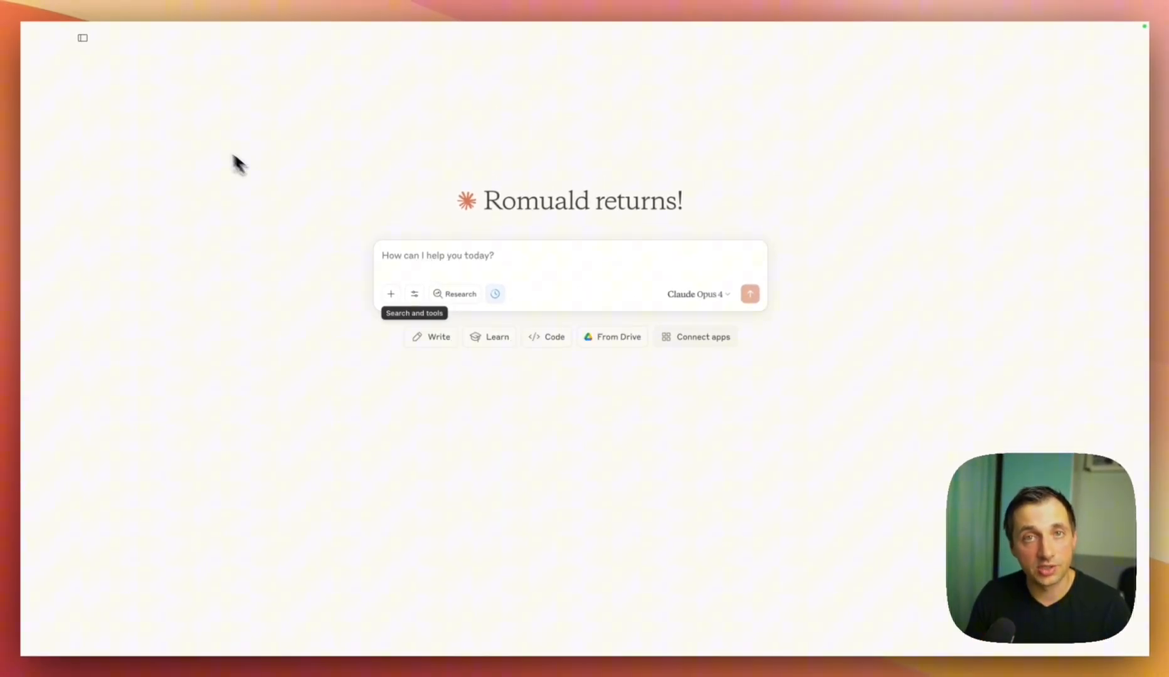
pyautogui.click(82, 38)
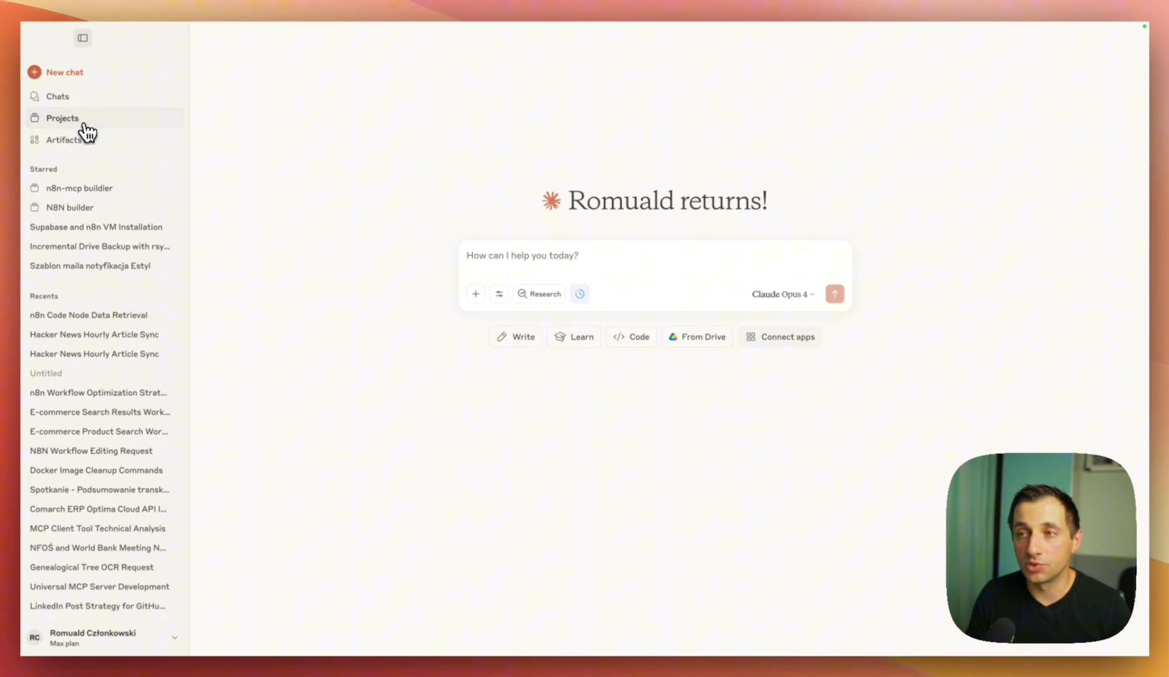
# Create project n8n-builder-superpowered and save its n8n expert project instructions.
pyautogui.click(61, 118)
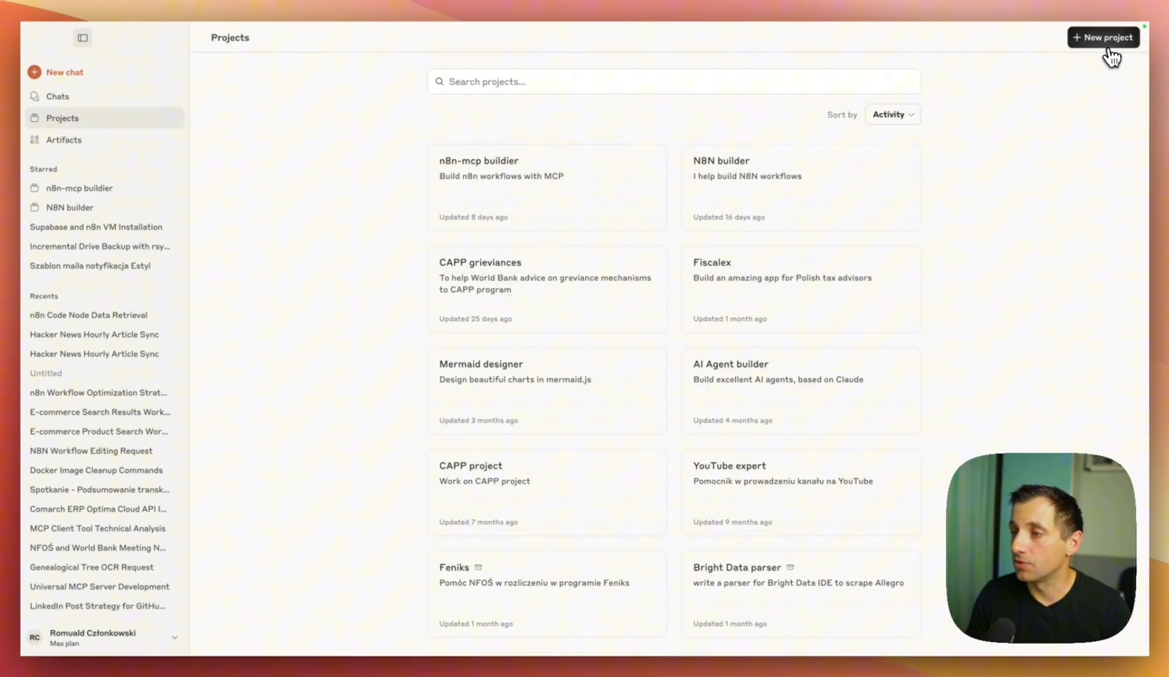
pyautogui.click(1102, 38)
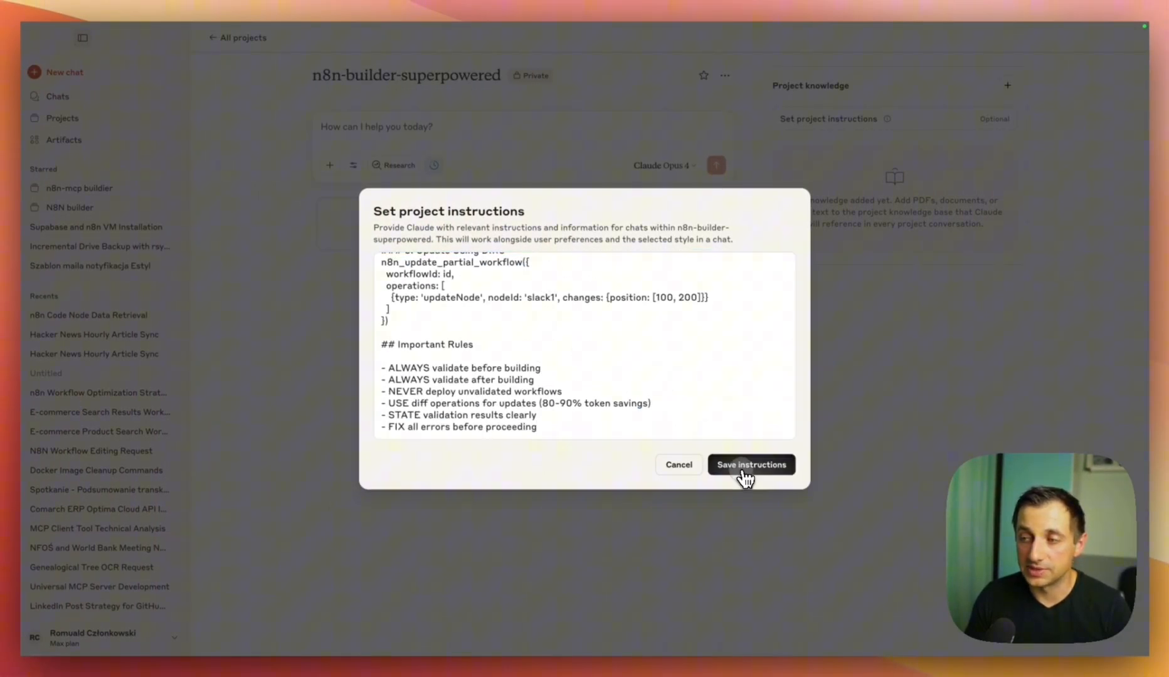
pyautogui.click(749, 464)
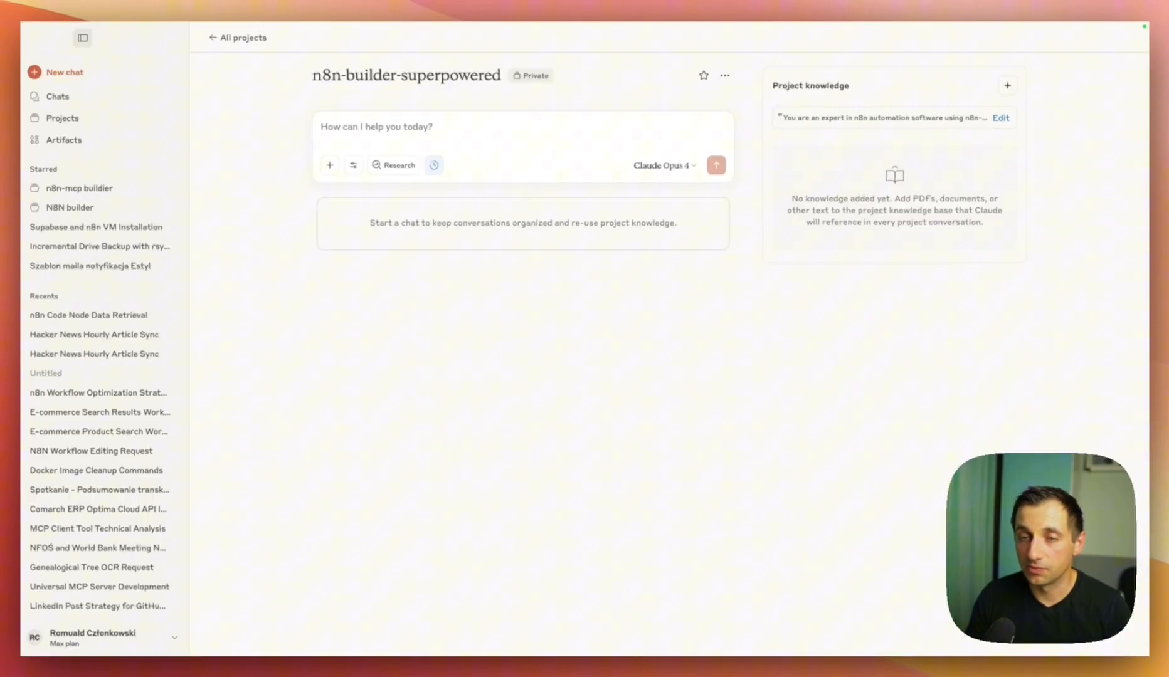
pyautogui.moveTo(745, 479)
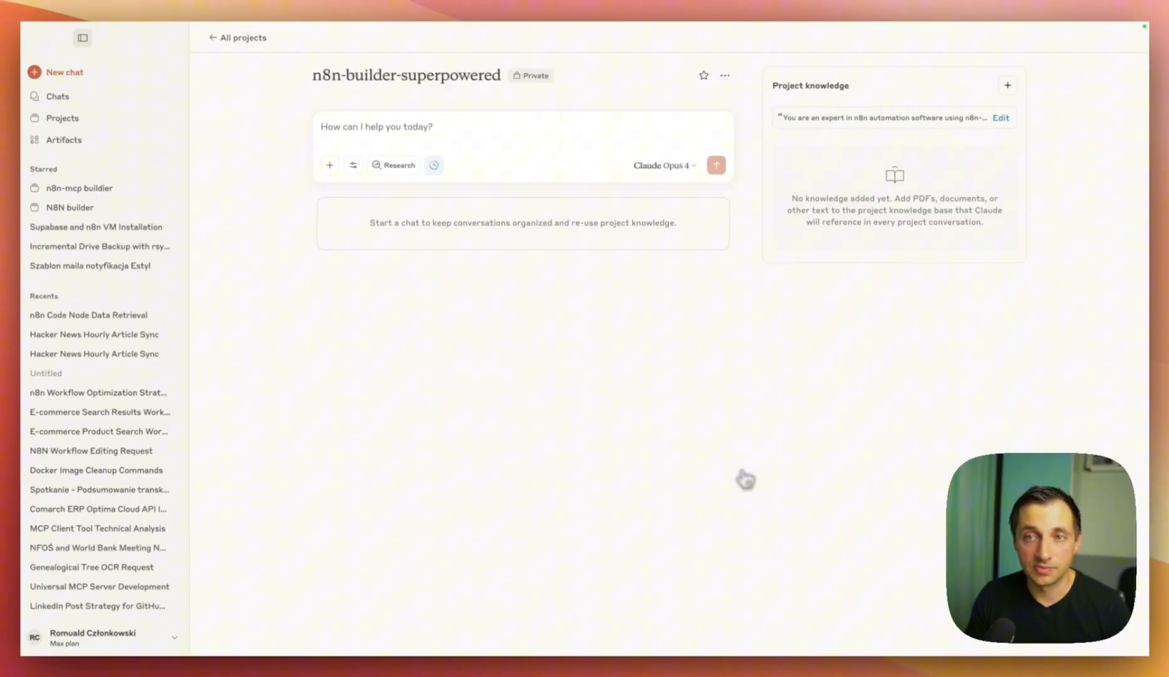